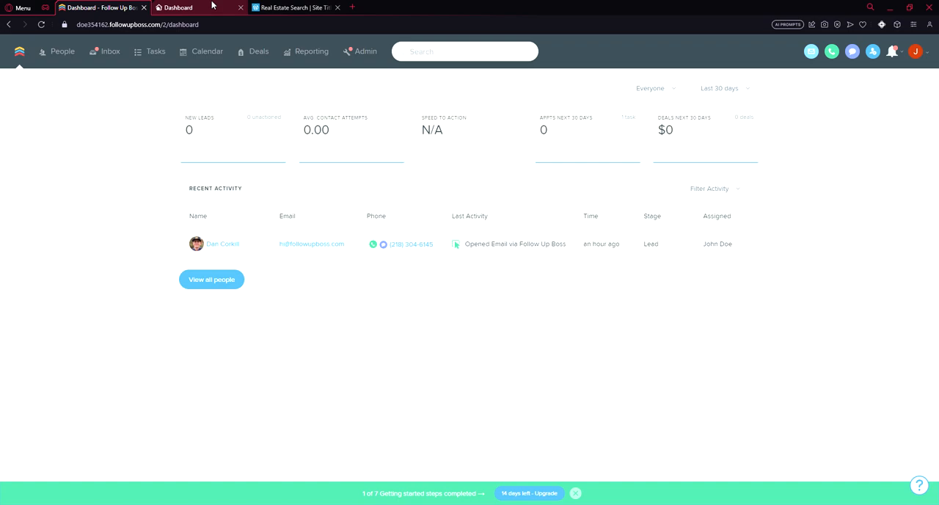
# Search the IDXAddons Apps catalogue for 'fub' to reach the Follow Up Boss integration
pyautogui.click(191, 8)
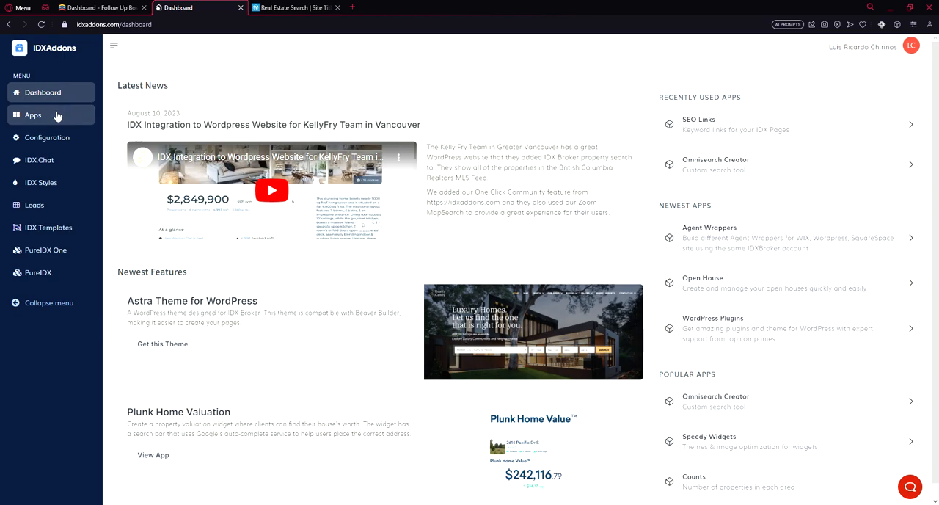
pyautogui.click(33, 114)
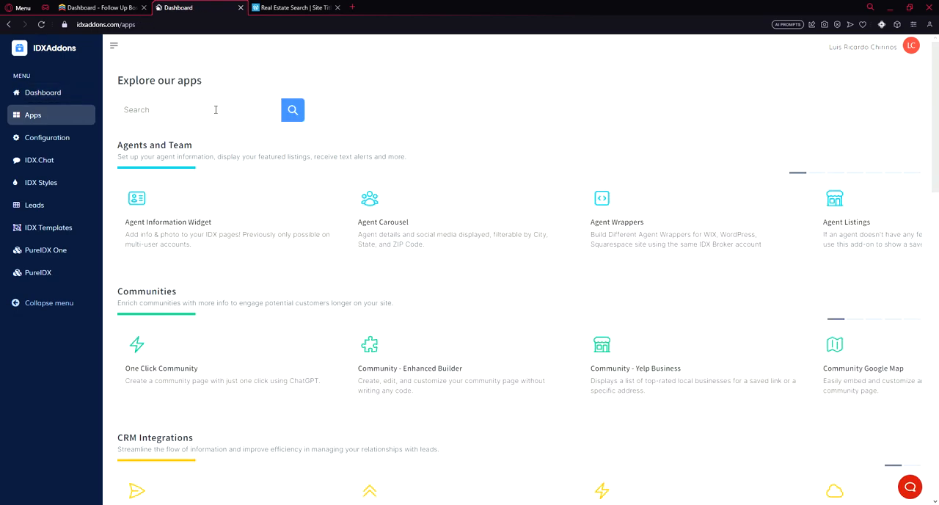
pyautogui.write('fub')
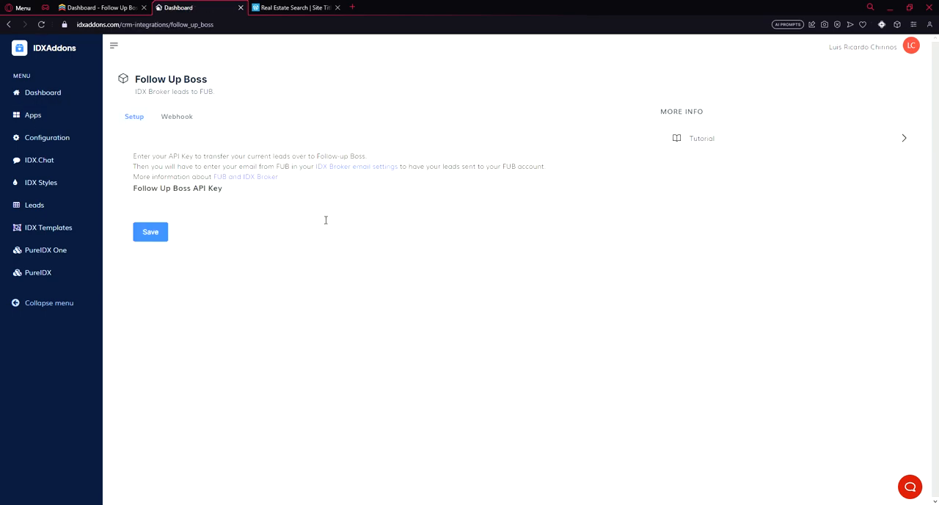
pyautogui.moveTo(329, 232)
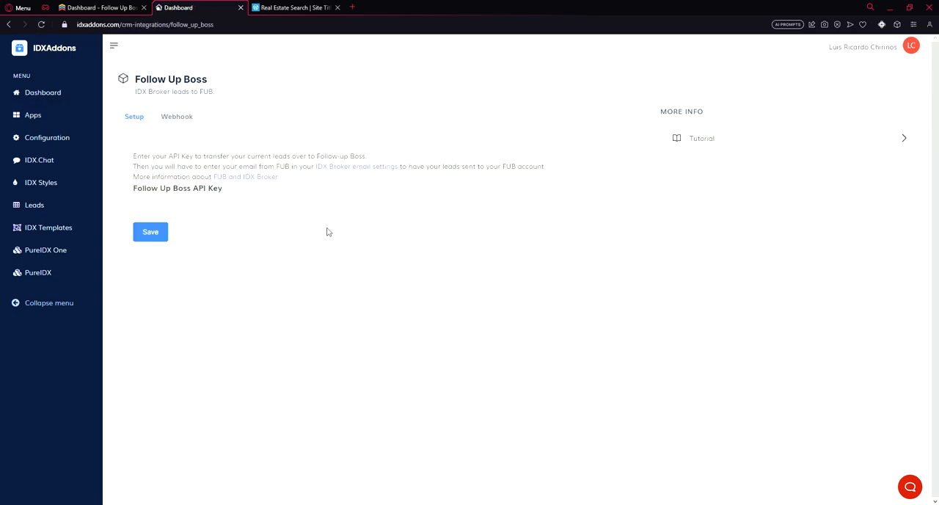
pyautogui.moveTo(292, 209)
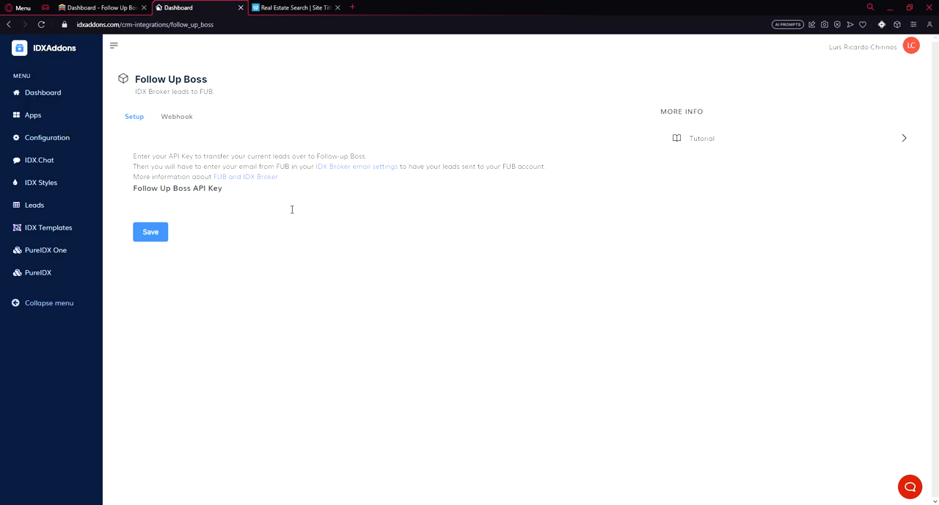
pyautogui.moveTo(363, 264)
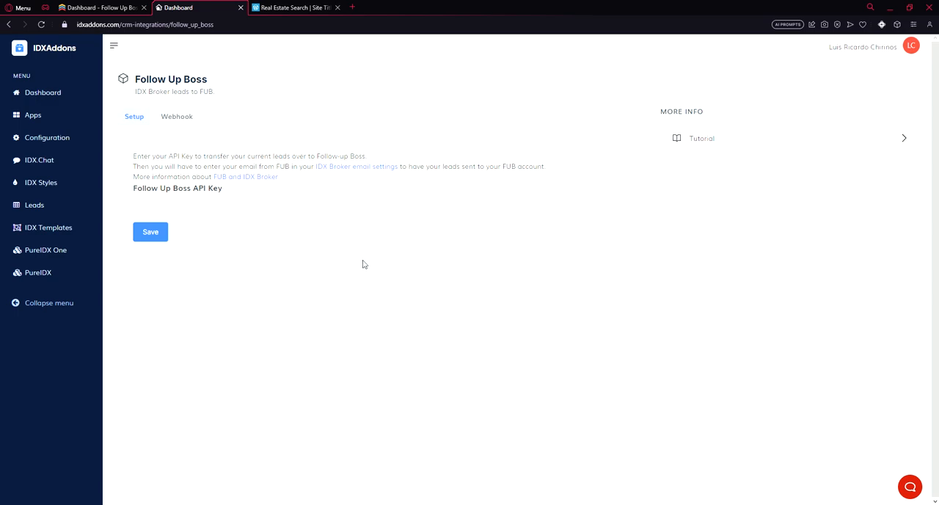
pyautogui.moveTo(165, 61)
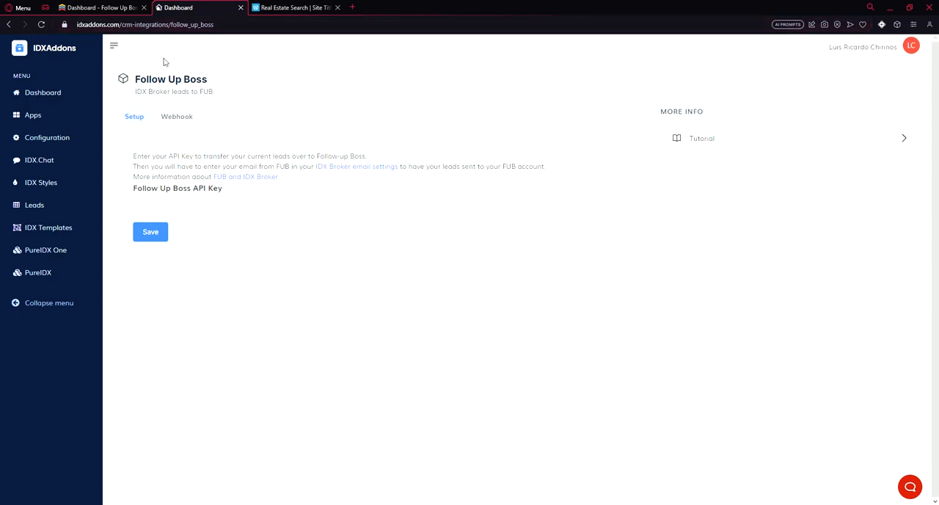
# Go to the API settings under Admin > More in Follow Up Boss
pyautogui.click(102, 8)
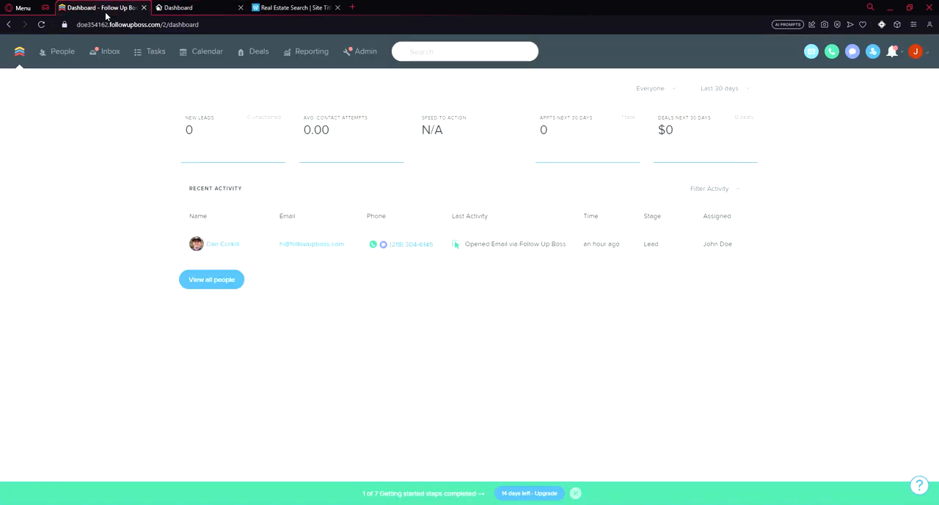
pyautogui.moveTo(313, 85)
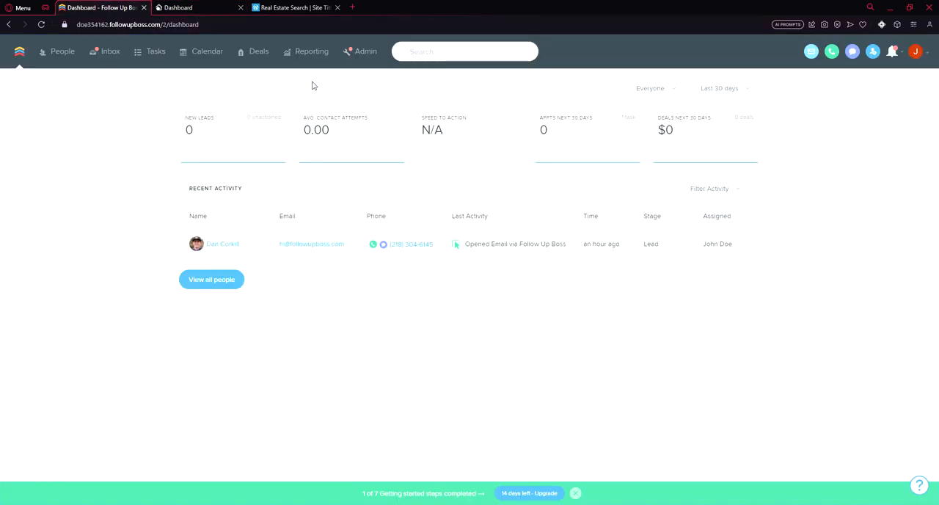
pyautogui.click(361, 52)
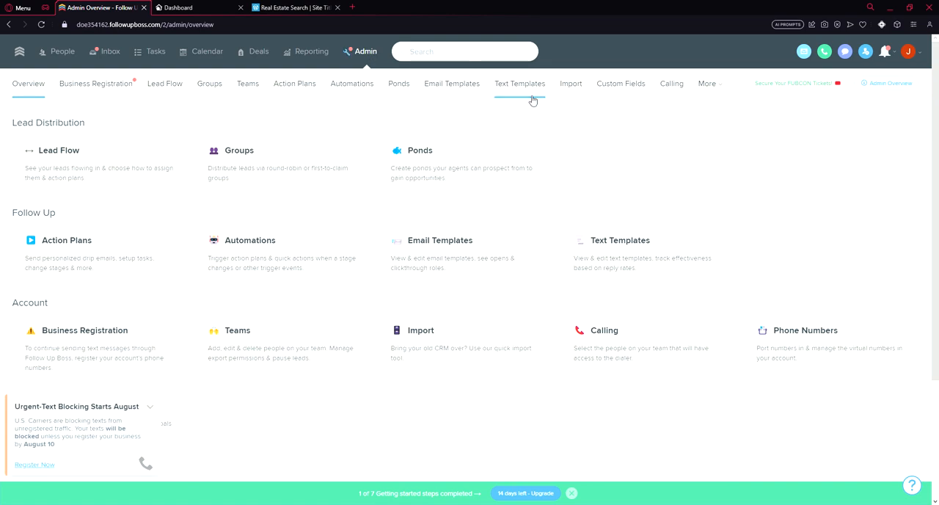
pyautogui.moveTo(706, 83)
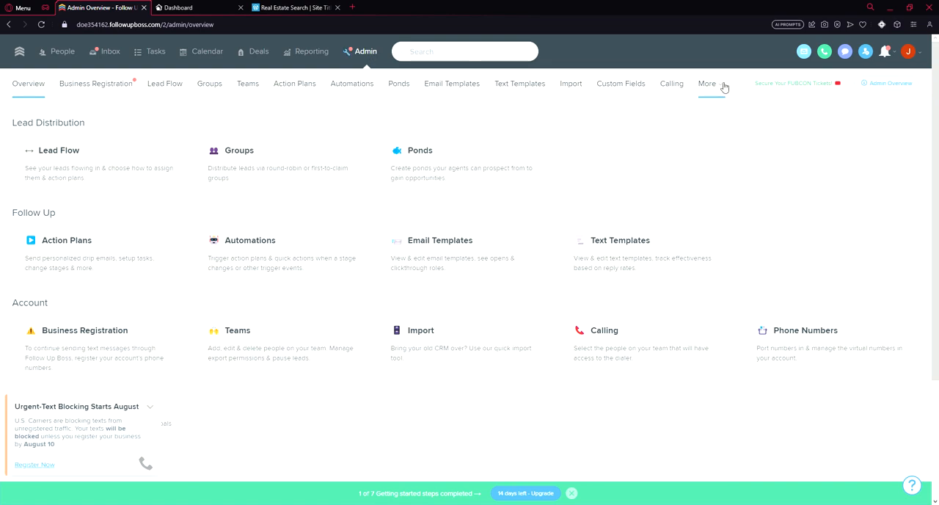
pyautogui.click(707, 83)
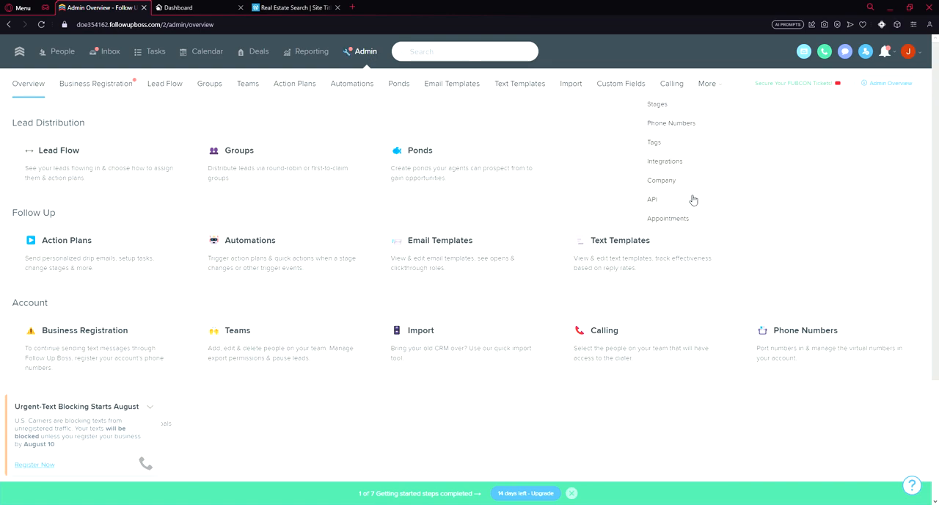
pyautogui.click(652, 199)
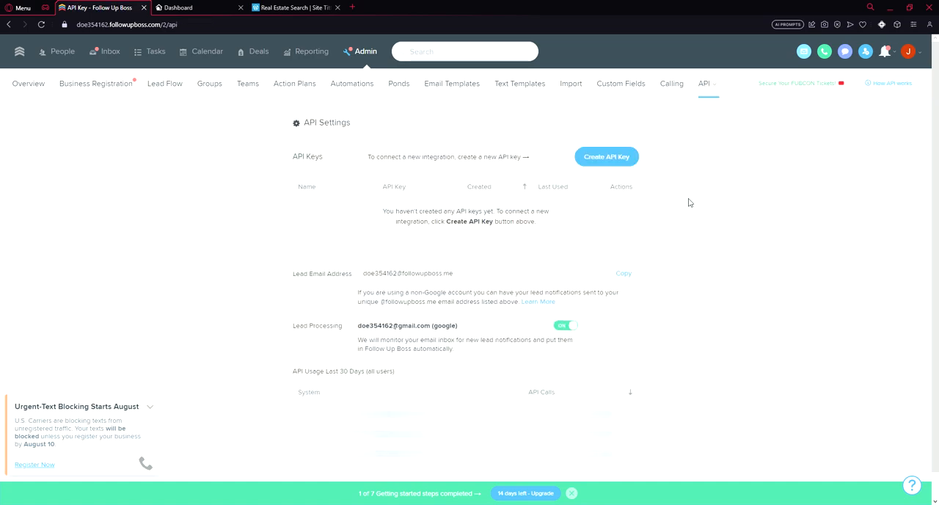
pyautogui.moveTo(696, 204)
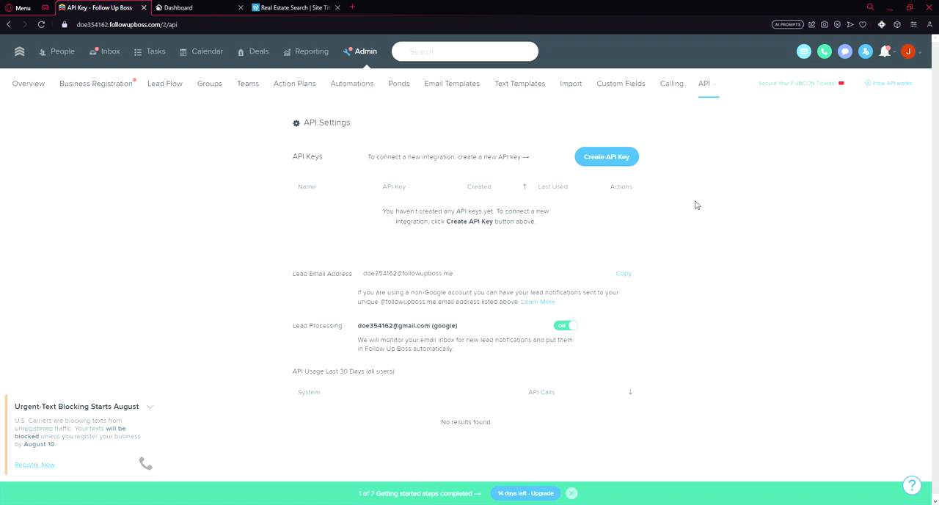
pyautogui.moveTo(605, 160)
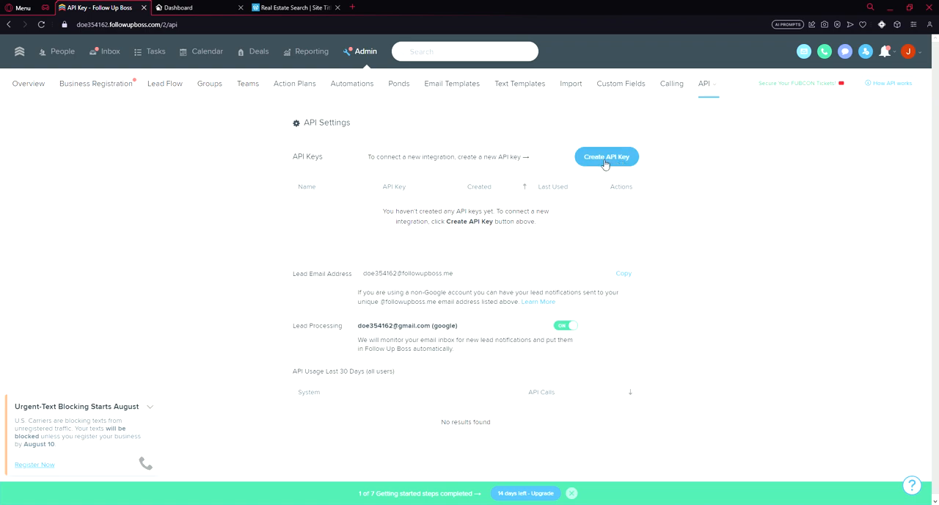
# Create an API key named 'IDXAddons test' and copy it
pyautogui.click(606, 156)
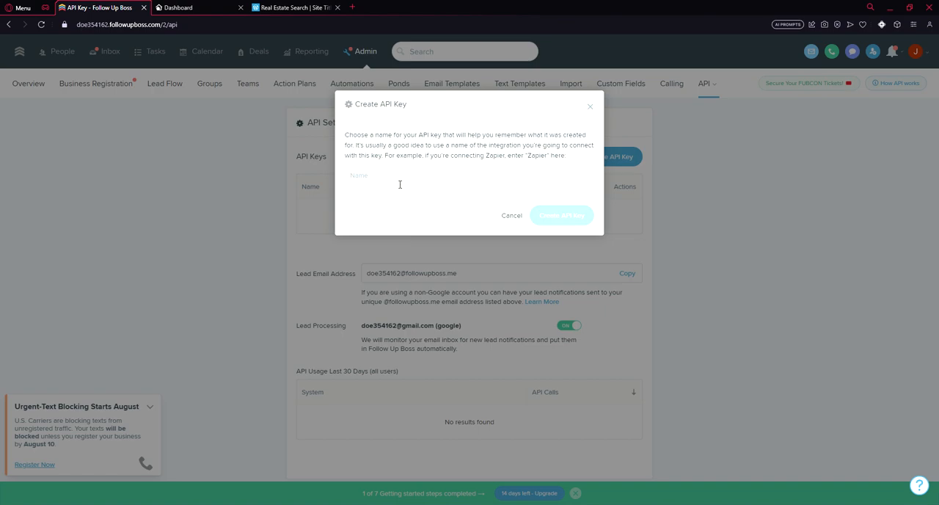
pyautogui.write('IDXAddons')
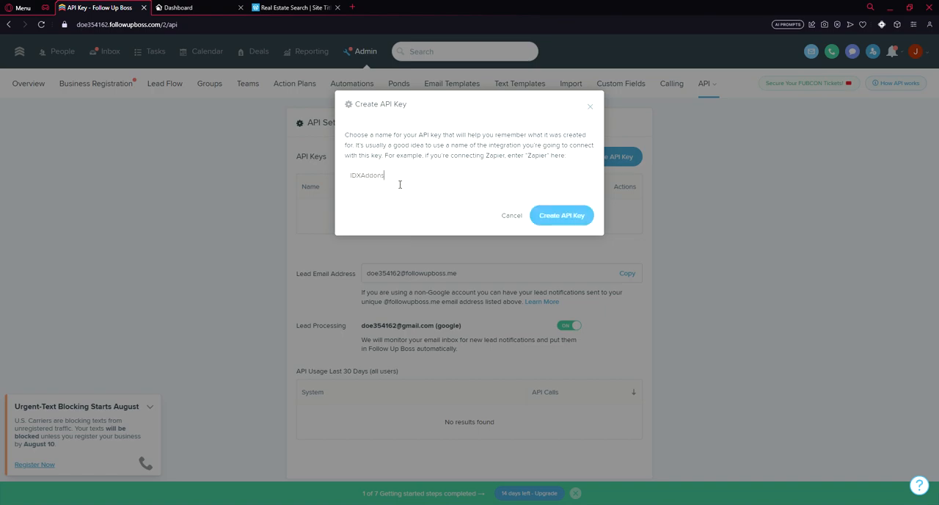
pyautogui.write('test')
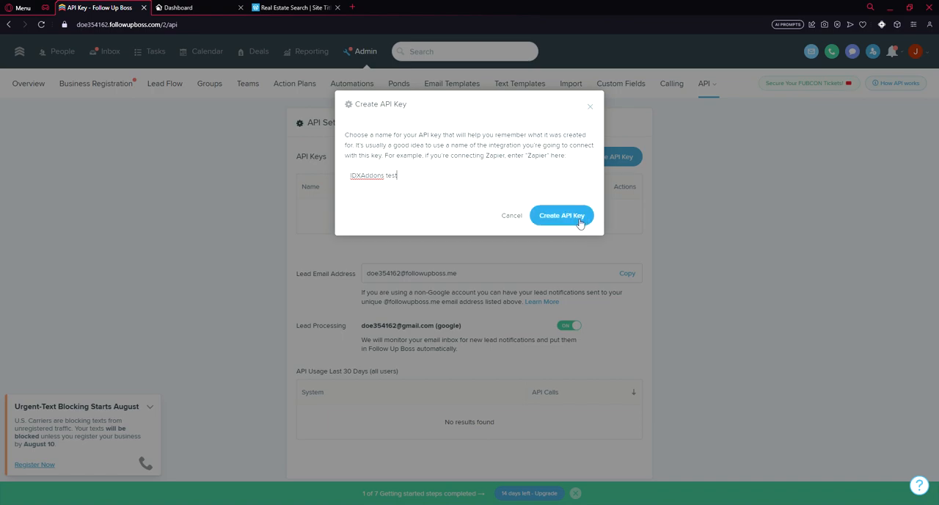
pyautogui.click(562, 215)
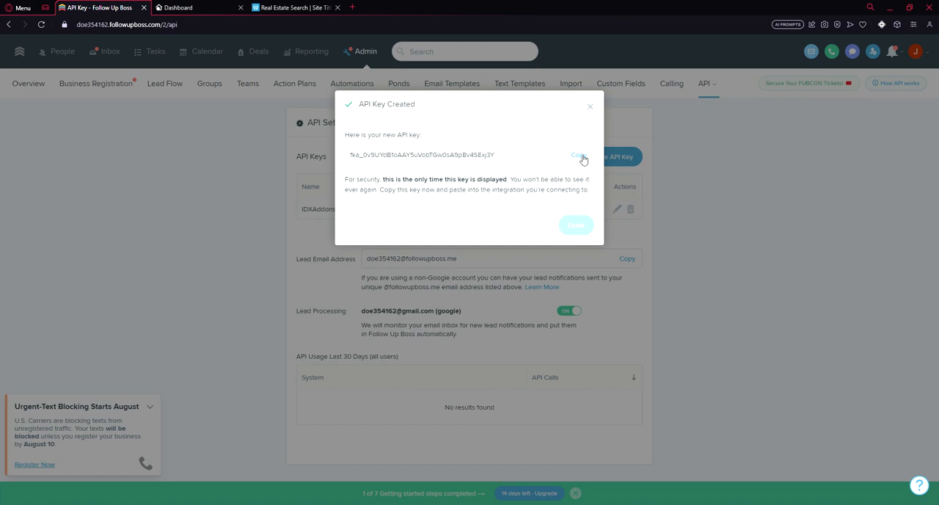
pyautogui.click(180, 7)
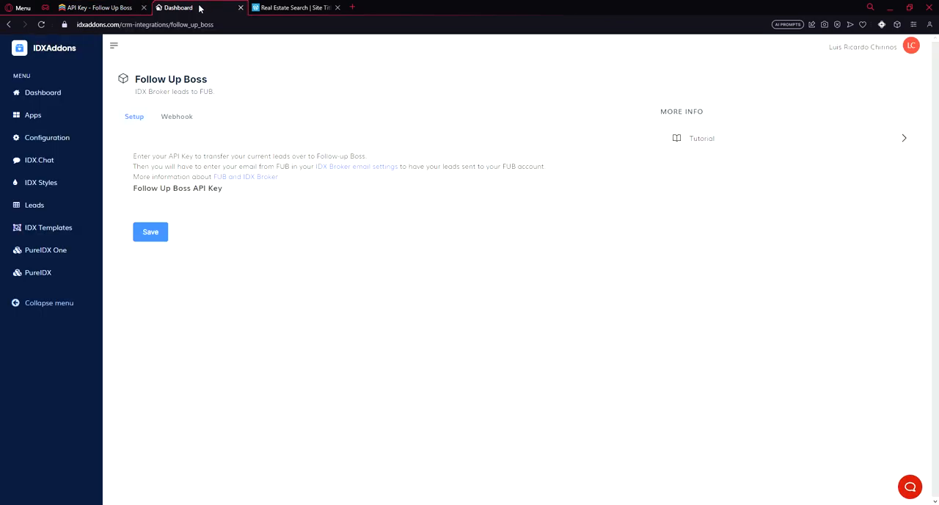
# Paste the copied key into the Follow Up Boss API Key field and save it
pyautogui.click(378, 206)
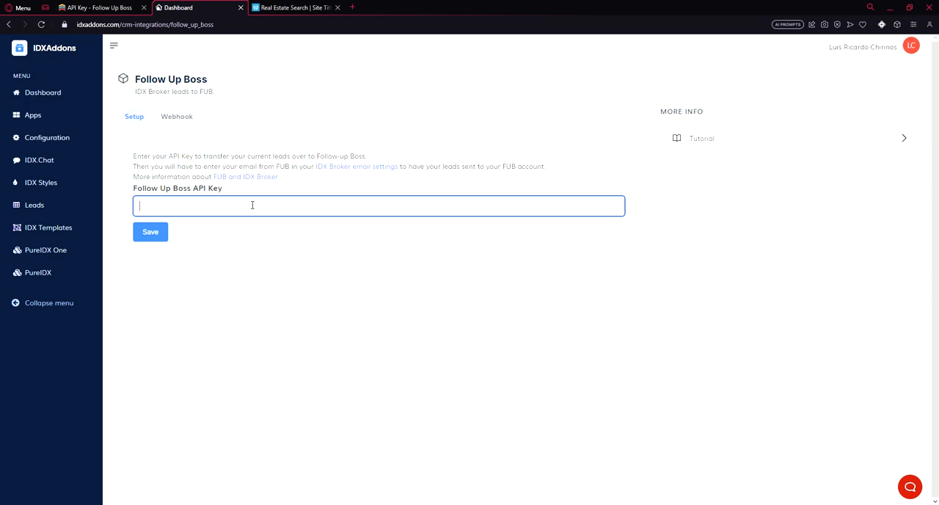
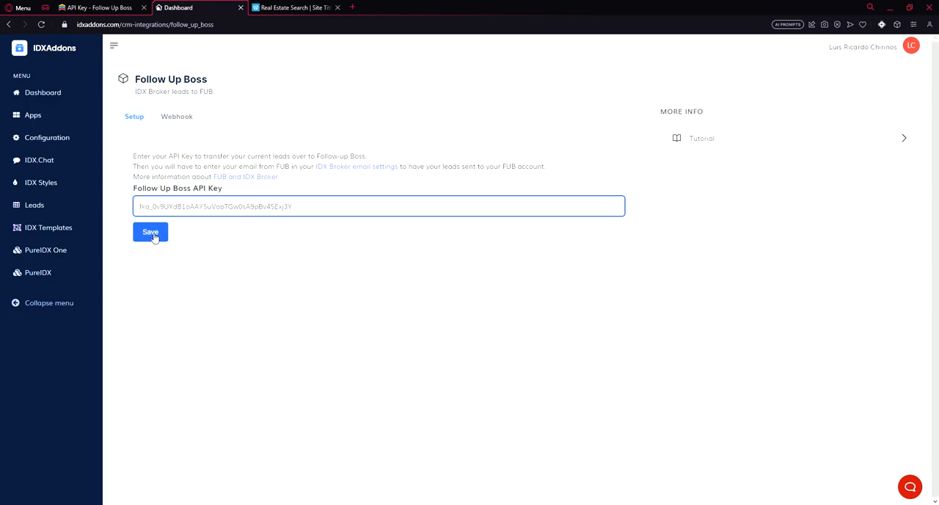
pyautogui.click(150, 232)
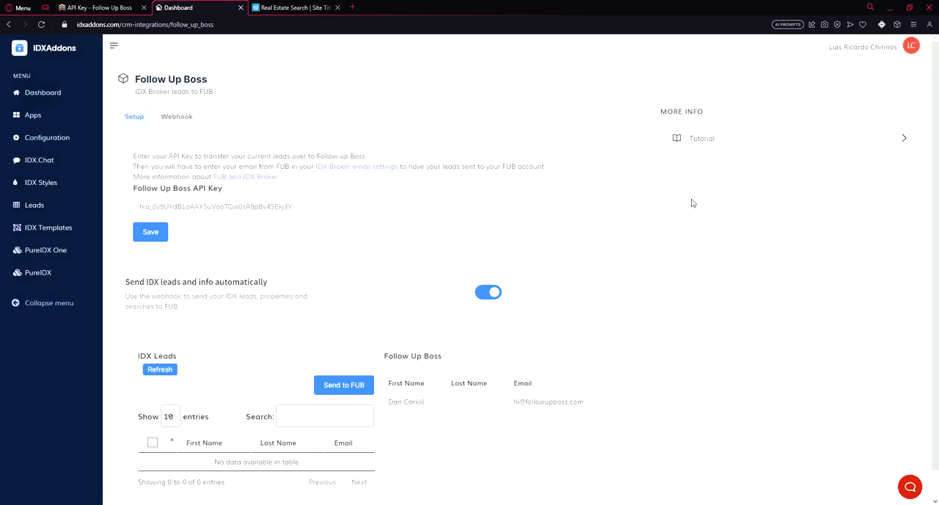
pyautogui.moveTo(670, 214)
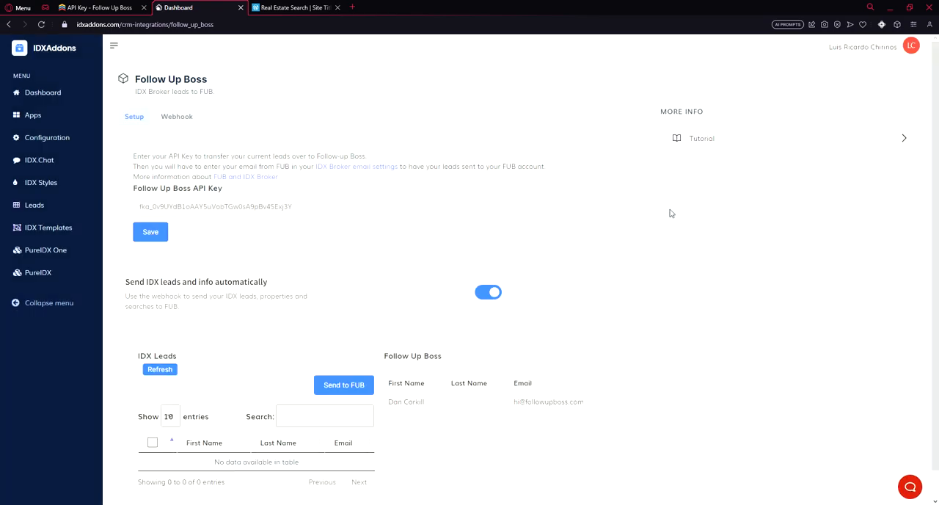
pyautogui.moveTo(688, 200)
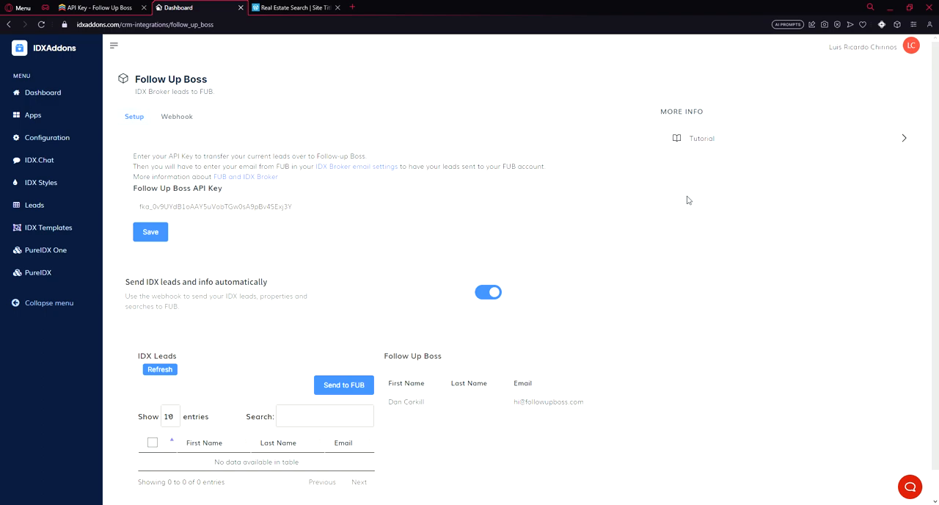
pyautogui.moveTo(146, 282)
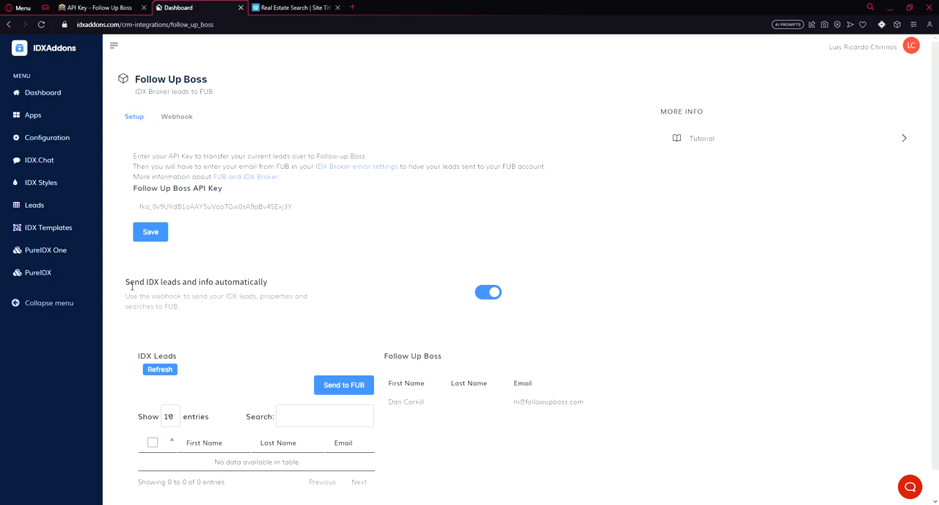
pyautogui.doubleClick(196, 281)
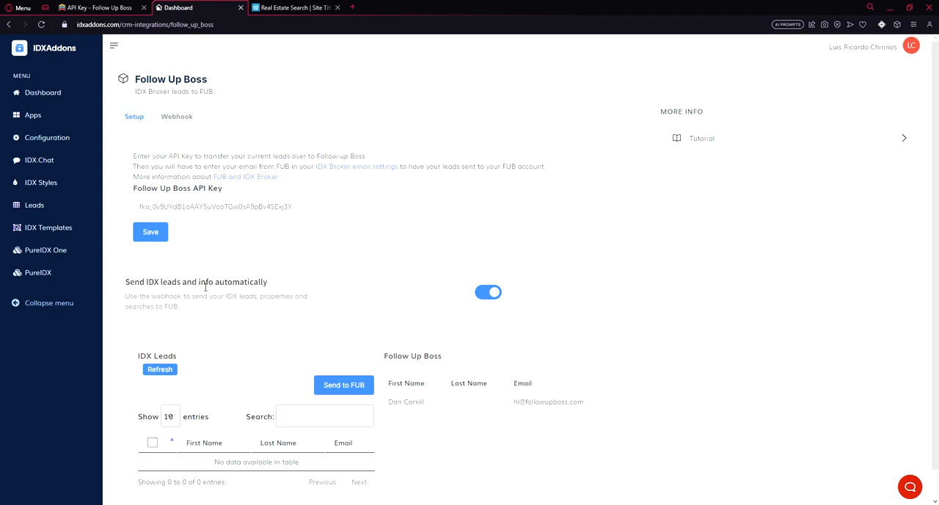
pyautogui.moveTo(679, 282)
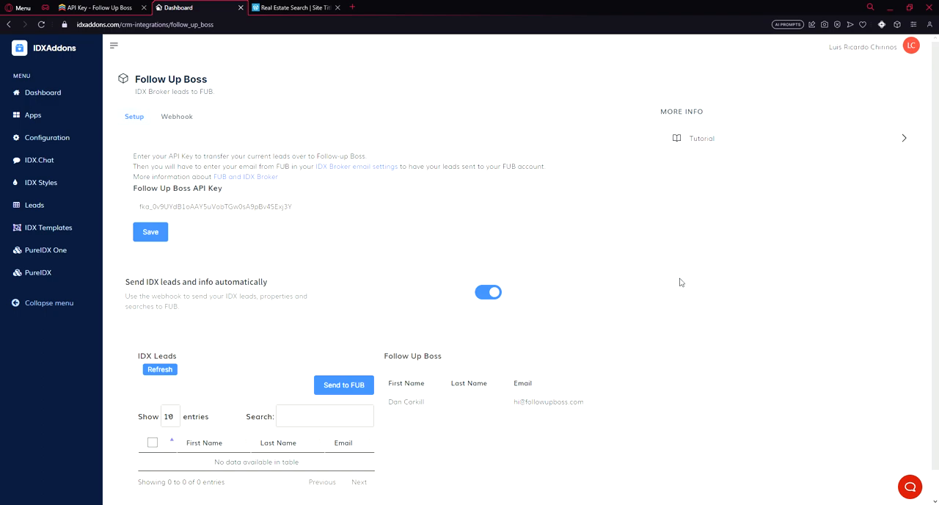
pyautogui.moveTo(689, 282)
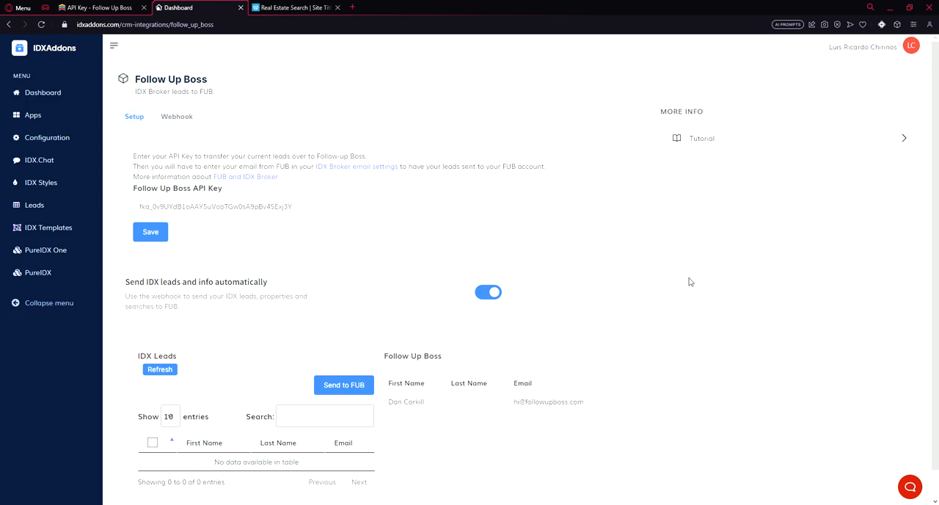
pyautogui.moveTo(662, 279)
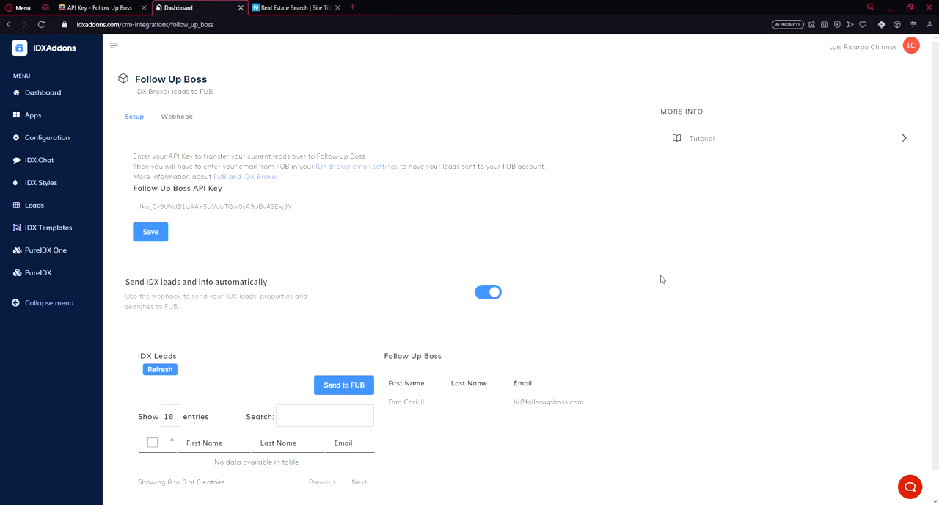
pyautogui.moveTo(677, 287)
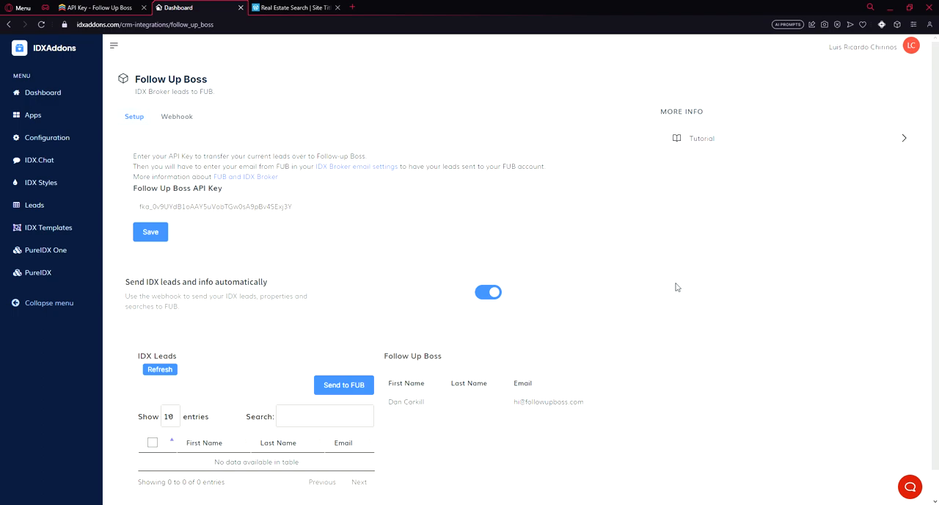
pyautogui.moveTo(666, 289)
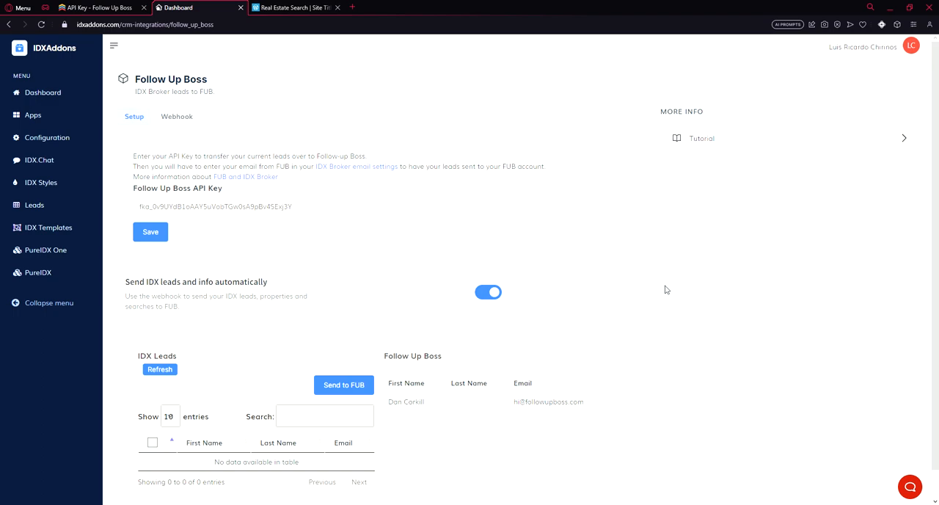
pyautogui.moveTo(682, 291)
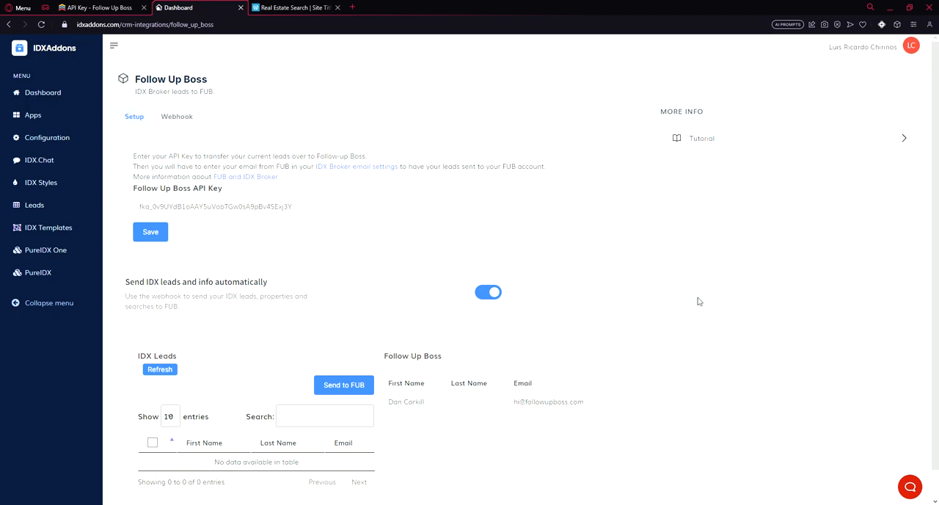
pyautogui.moveTo(176, 117)
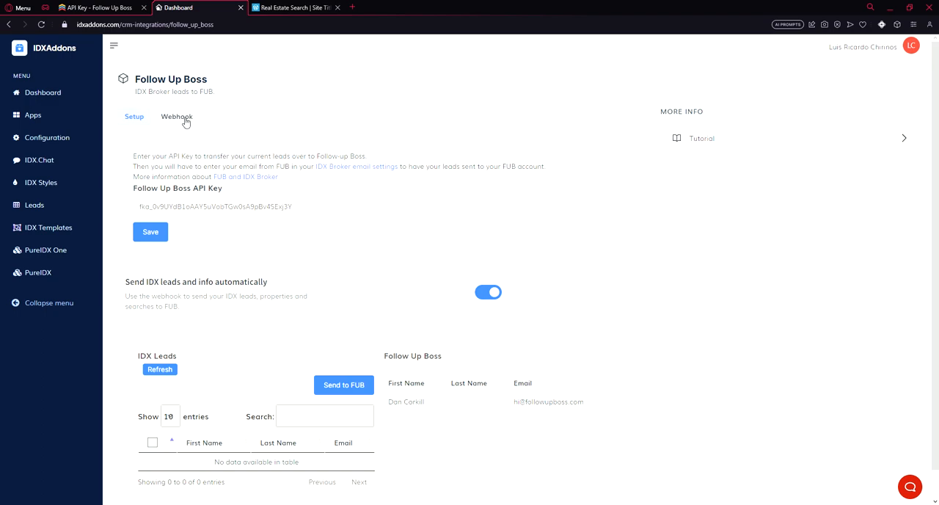
pyautogui.moveTo(176, 119)
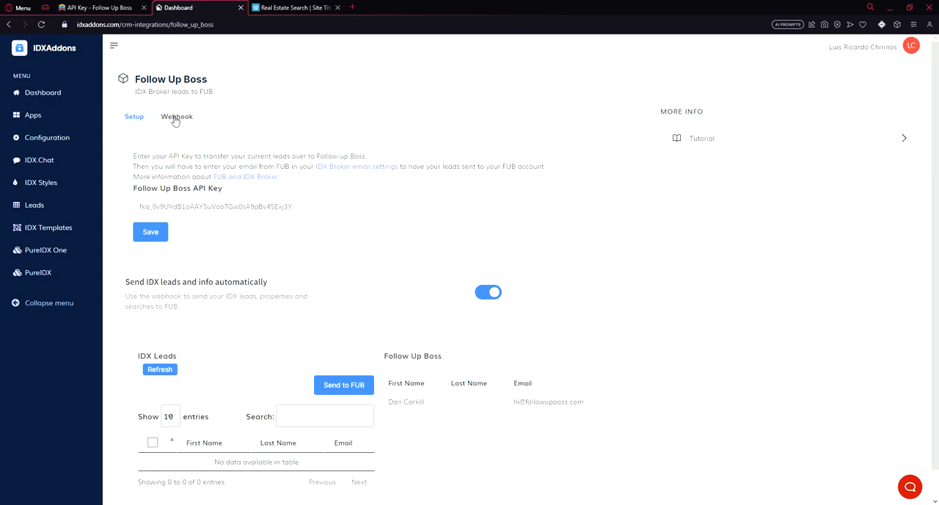
# Open the Webhook tab and validate which pages already have the webhook
pyautogui.click(176, 117)
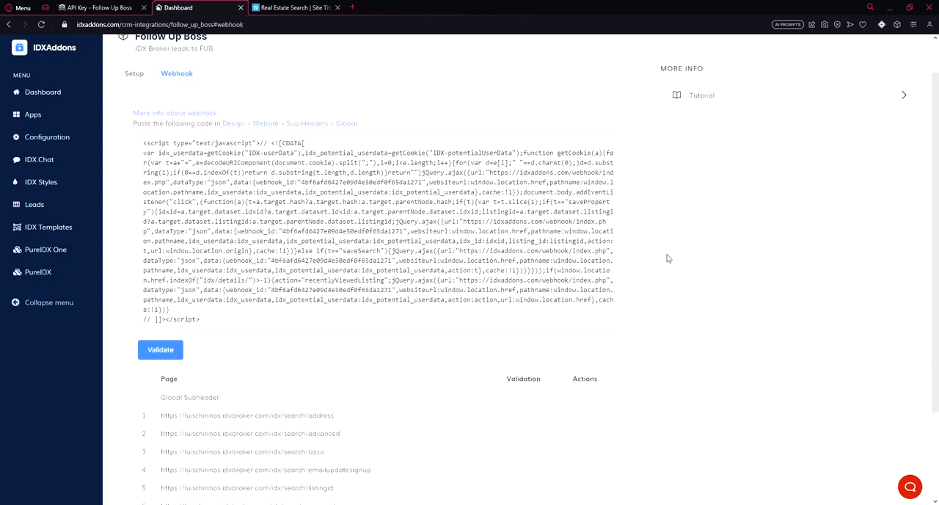
pyautogui.scroll(-3)
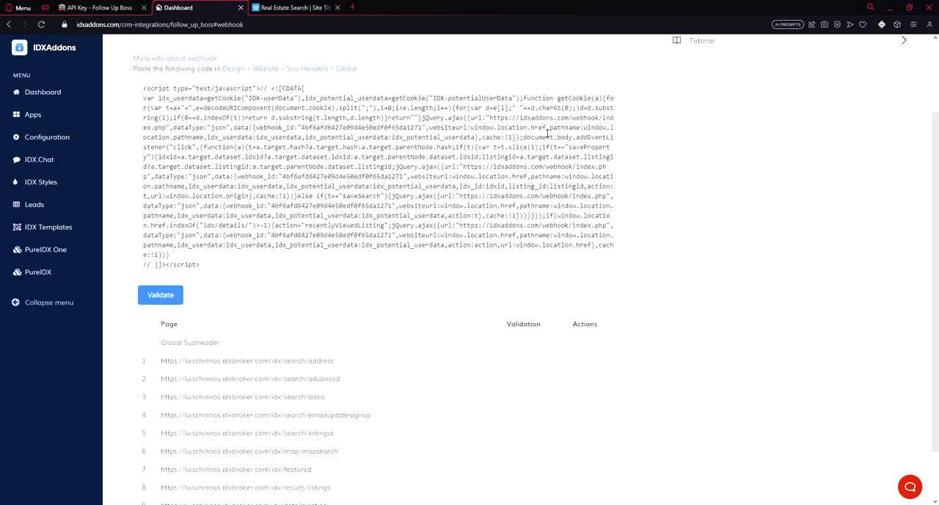
pyautogui.scroll(-3)
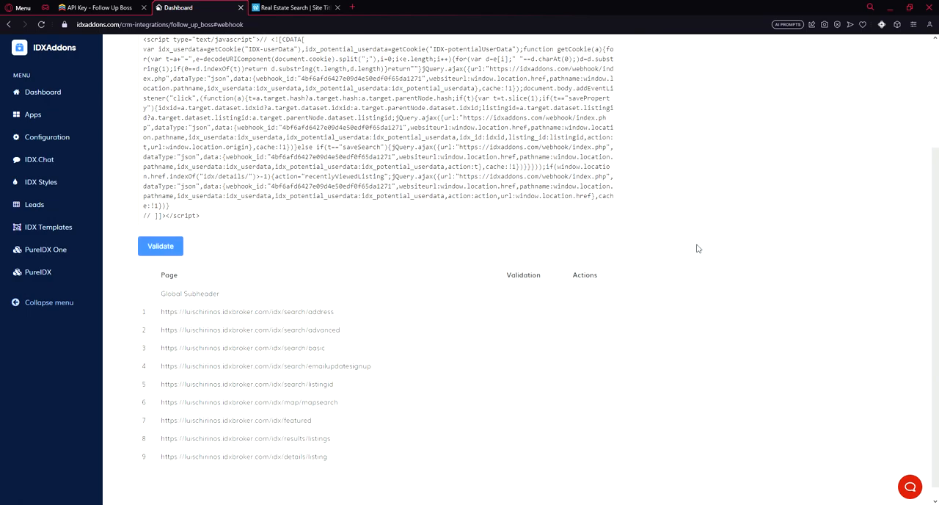
pyautogui.moveTo(282, 254)
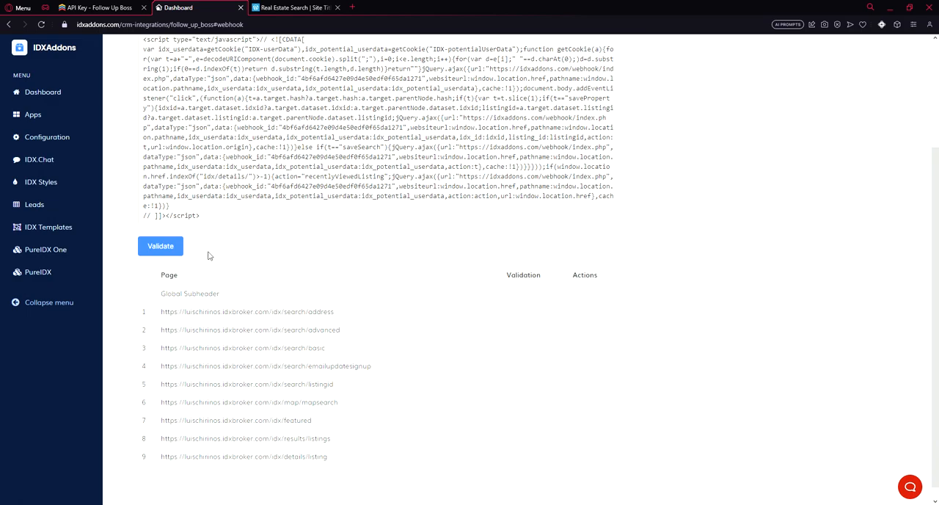
pyautogui.click(159, 245)
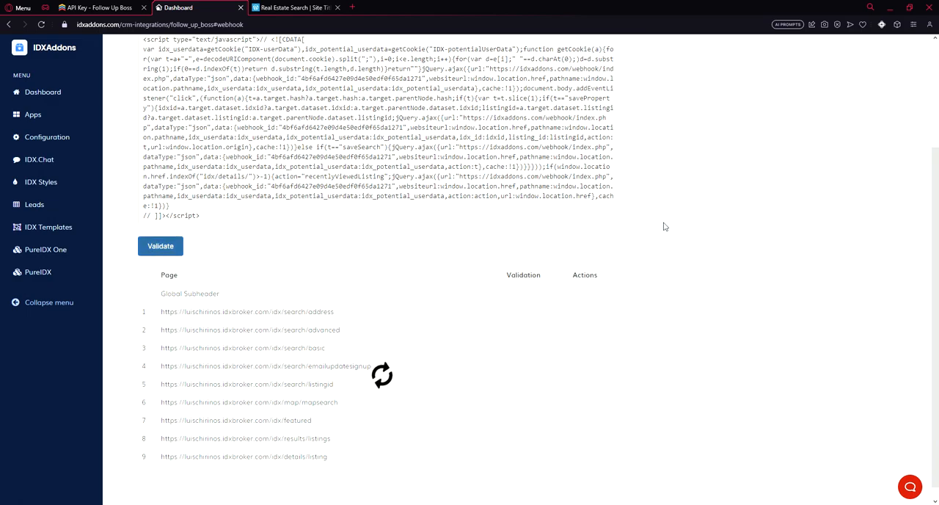
pyautogui.click(160, 246)
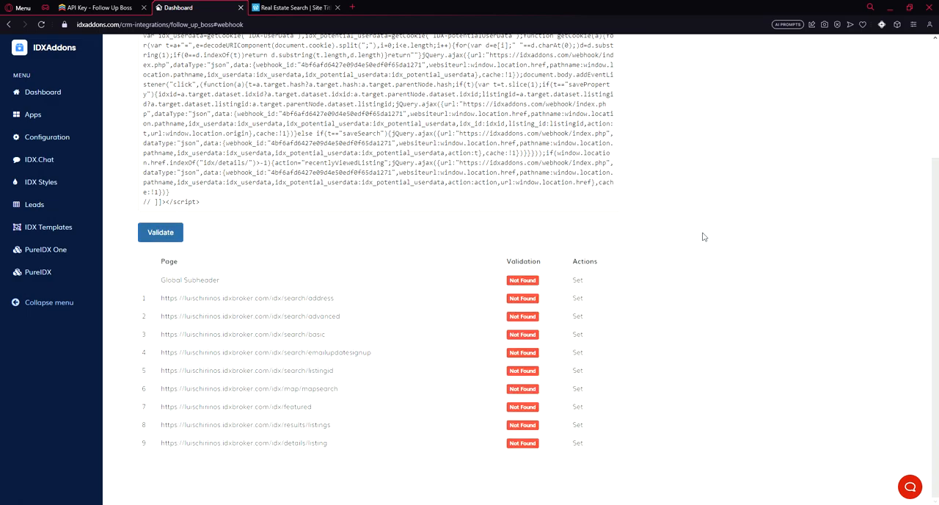
pyautogui.moveTo(695, 266)
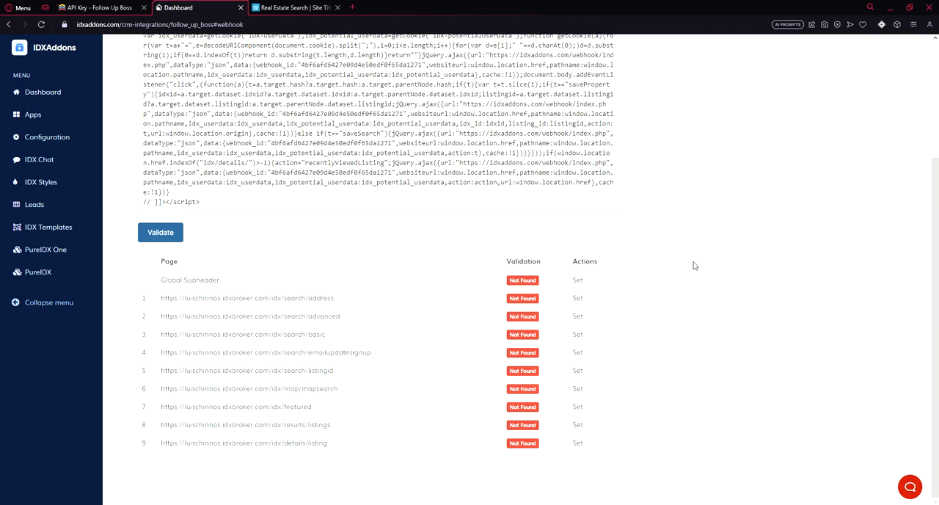
pyautogui.moveTo(611, 281)
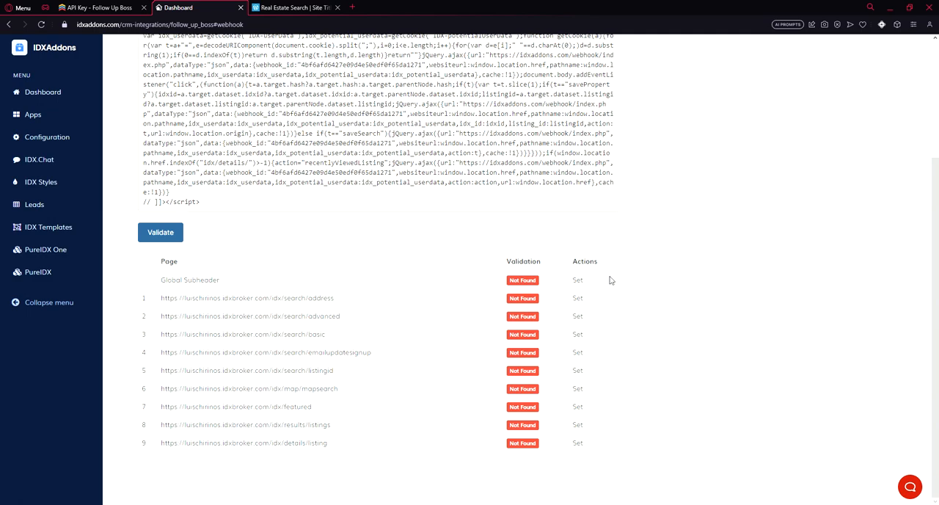
# Set the webhook on Global Subheader, details, featured, advanced, basic and map search pages
pyautogui.click(578, 279)
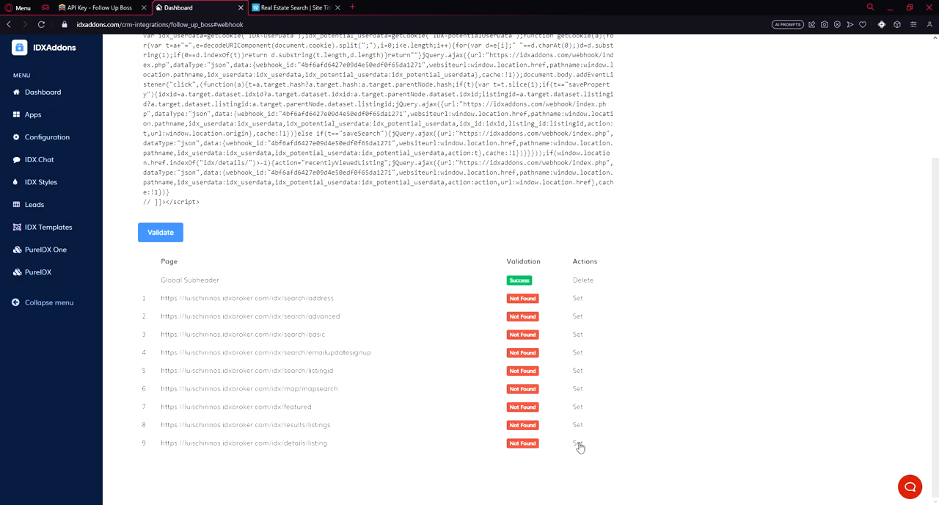
pyautogui.click(578, 443)
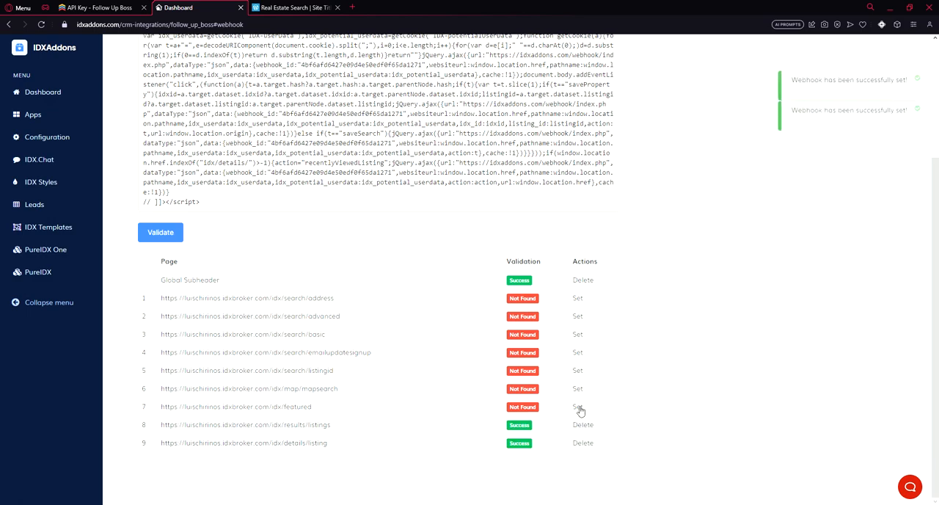
pyautogui.click(577, 407)
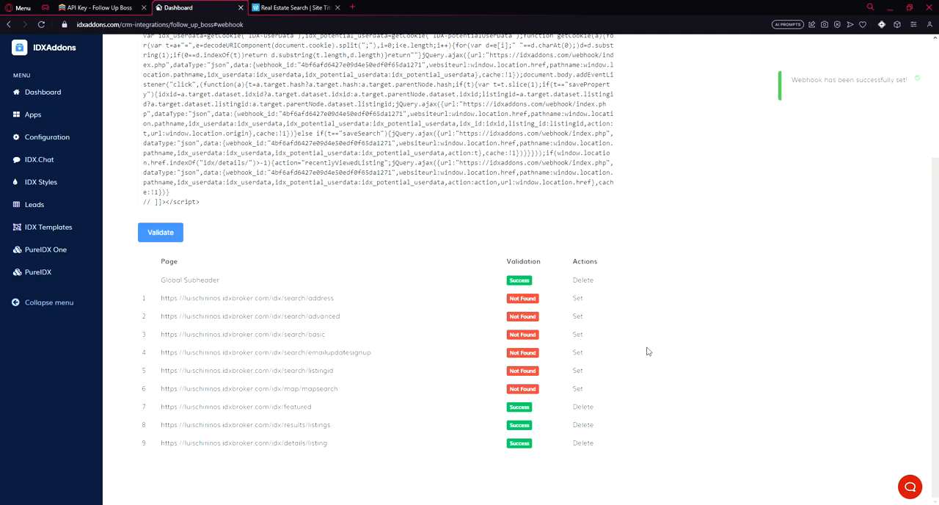
pyautogui.click(578, 315)
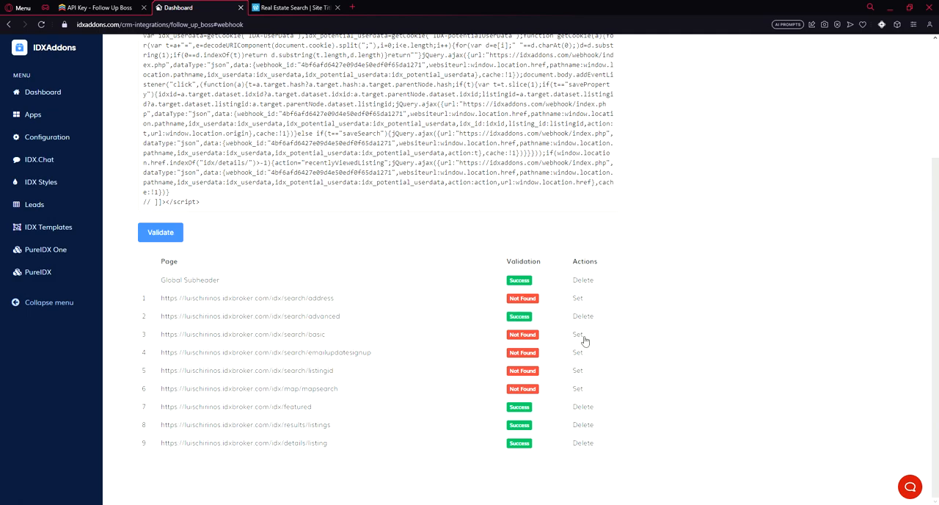
pyautogui.click(578, 335)
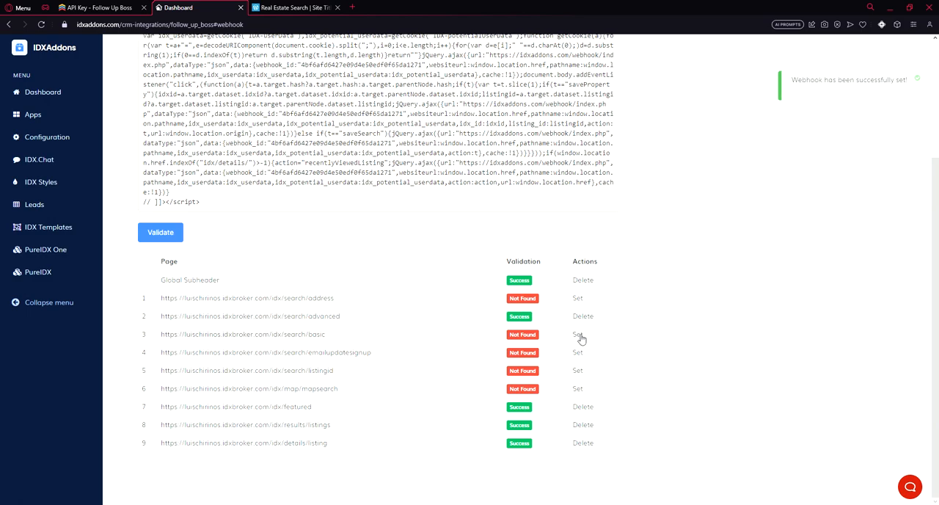
pyautogui.click(578, 333)
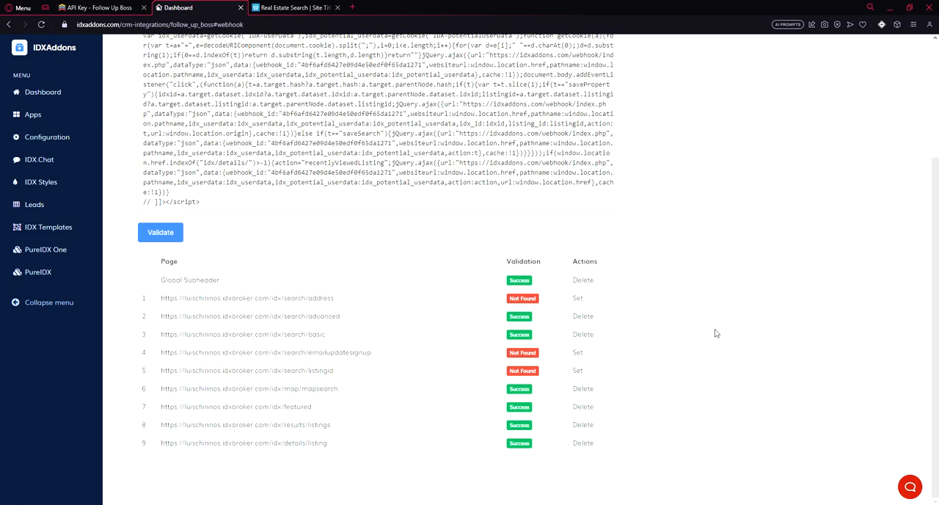
pyautogui.moveTo(738, 338)
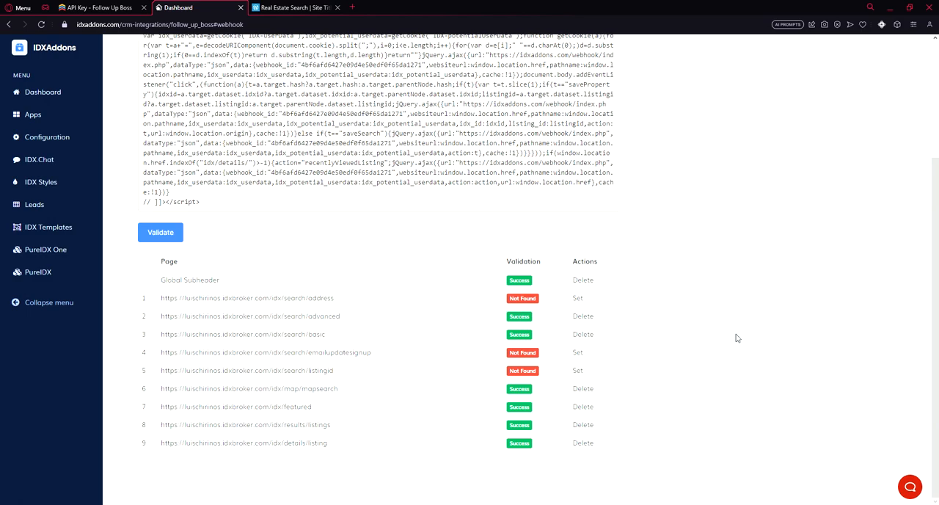
pyautogui.moveTo(730, 353)
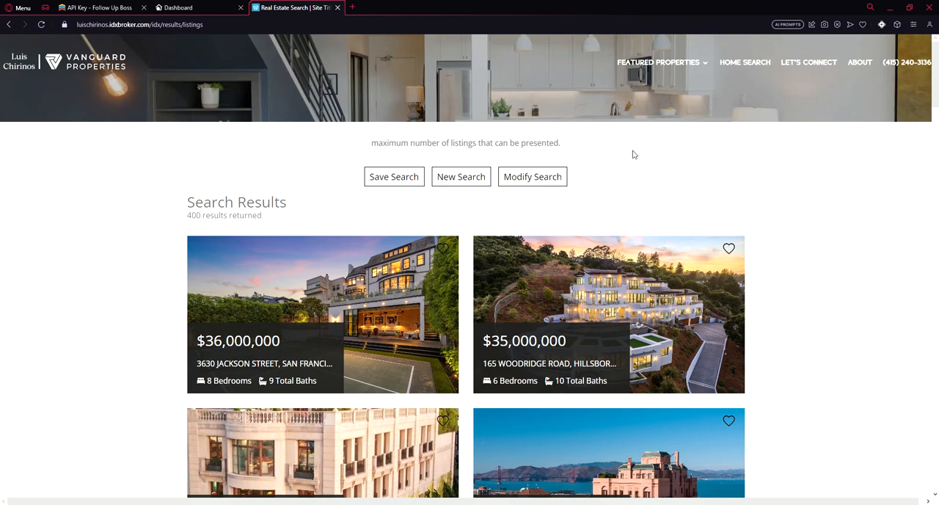
pyautogui.moveTo(748, 173)
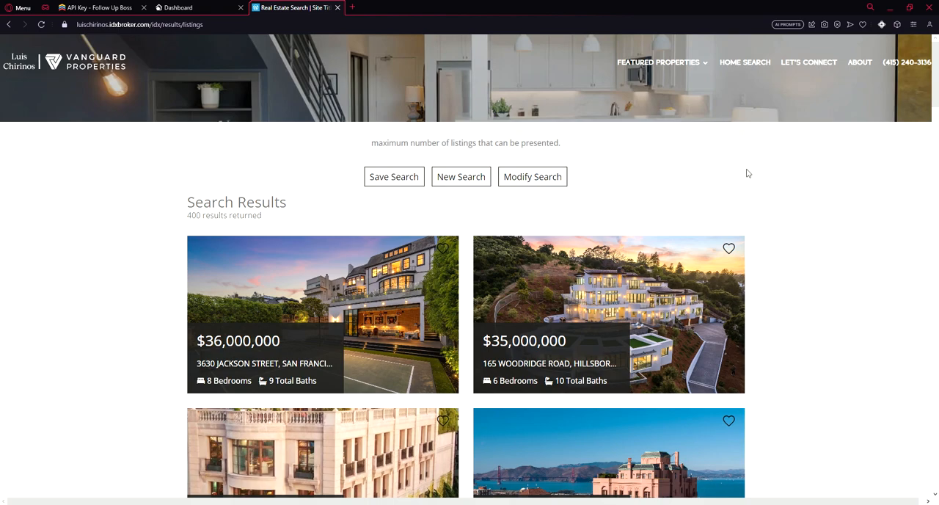
# Scroll down the Real Estate Search results page showing 400 listings
pyautogui.scroll(-3)
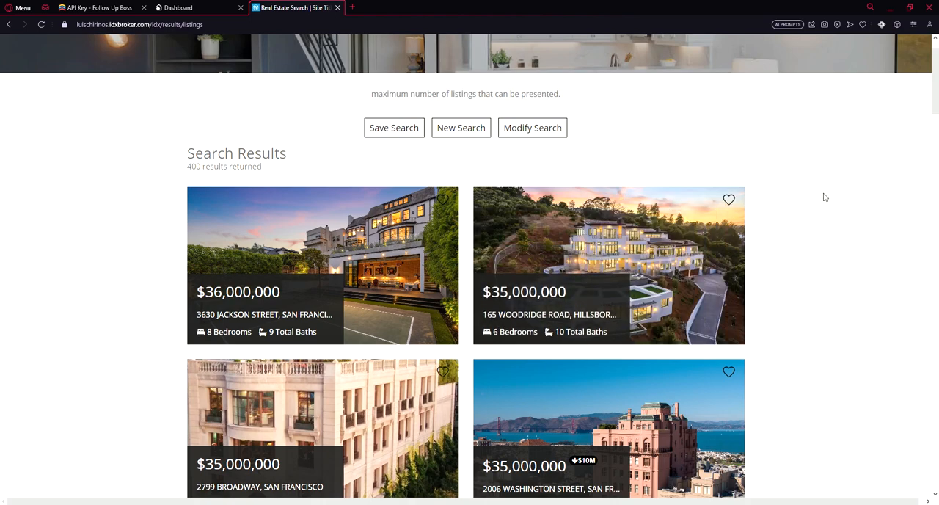
pyautogui.moveTo(831, 198)
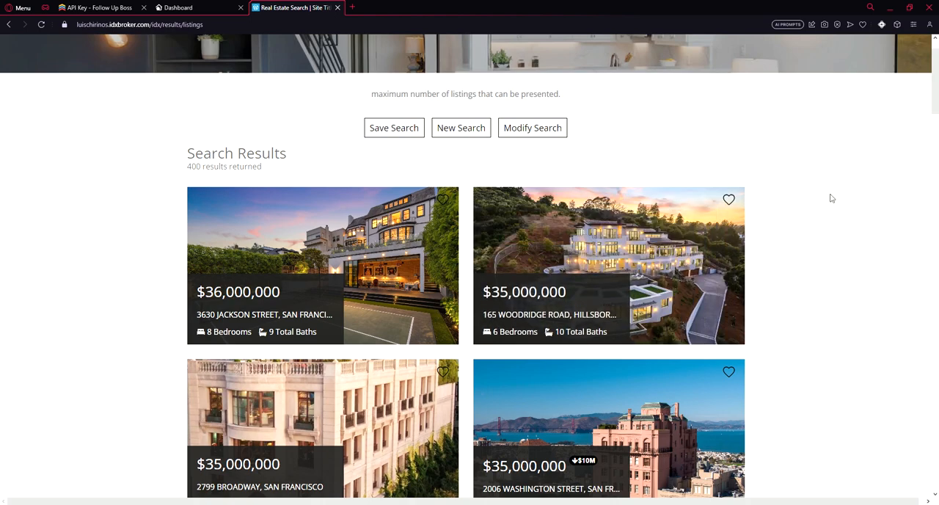
pyautogui.moveTo(686, 269)
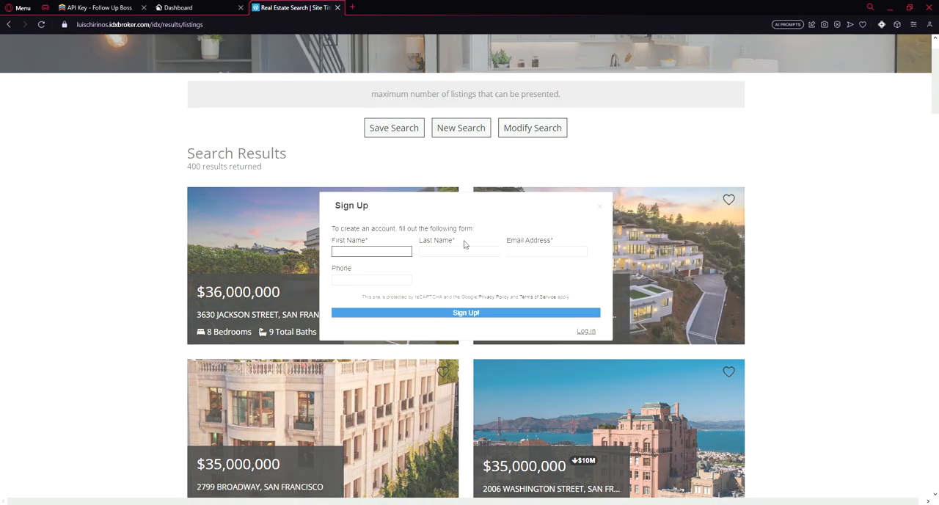
pyautogui.moveTo(476, 227)
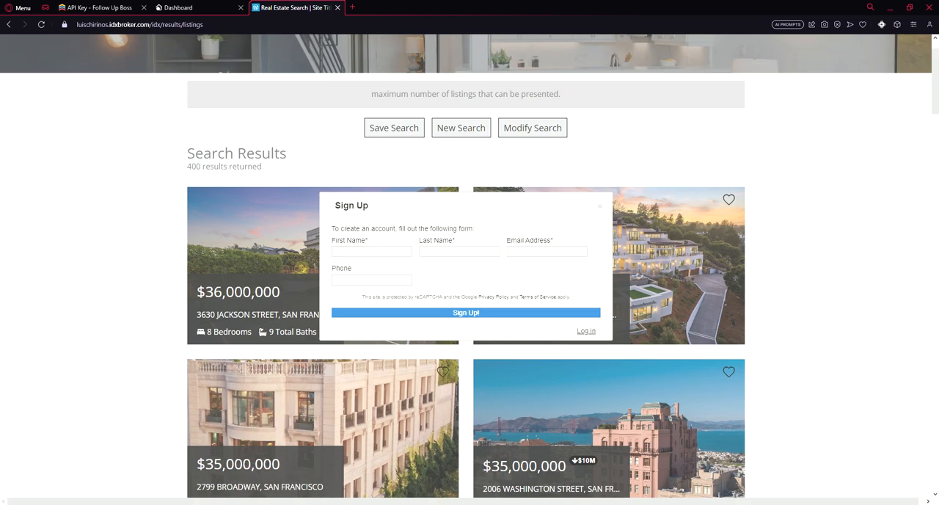
pyautogui.moveTo(250, 430)
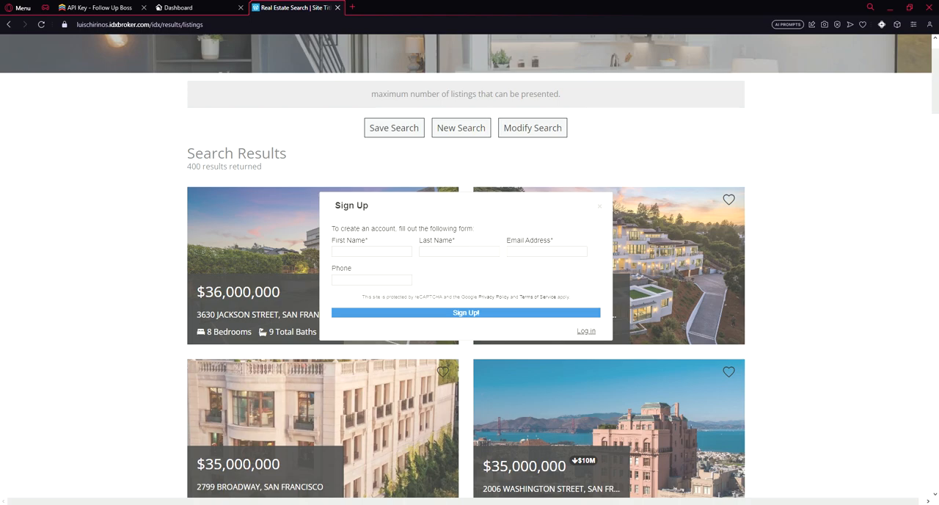
# Fill the Sign Up popup with John Test Boss, his email and phone, and submit
pyautogui.click(372, 251)
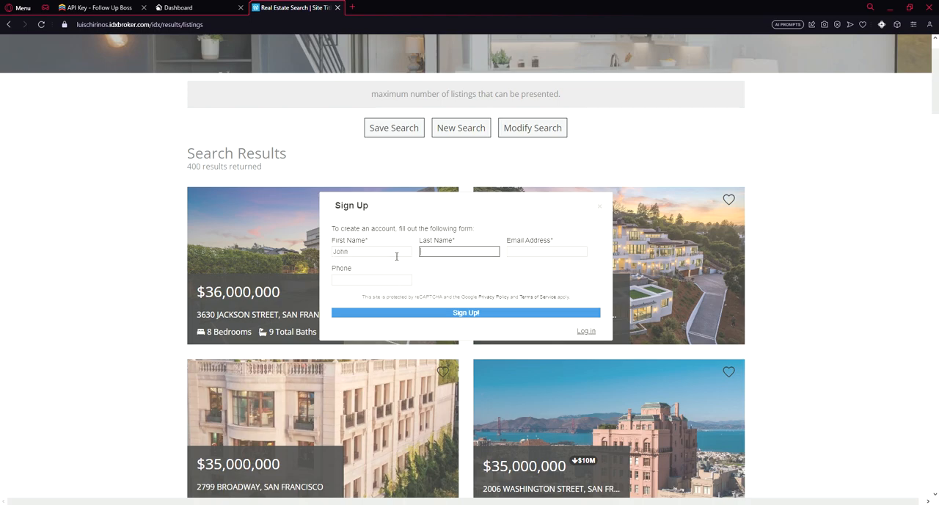
pyautogui.write('Test')
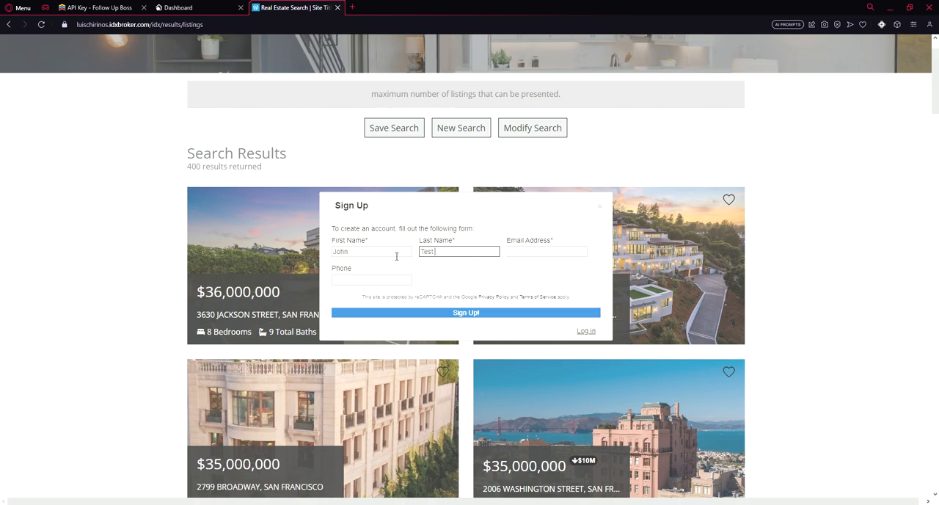
pyautogui.write('Boss')
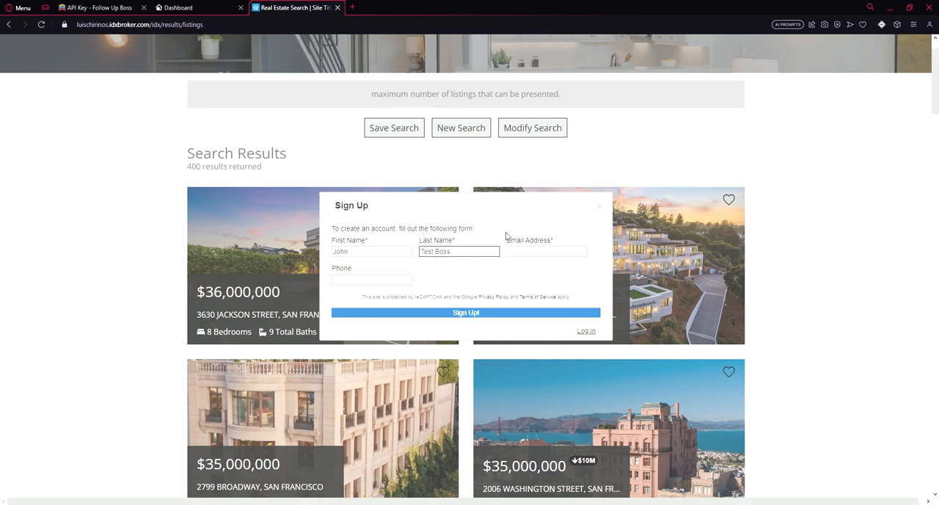
pyautogui.click(547, 250)
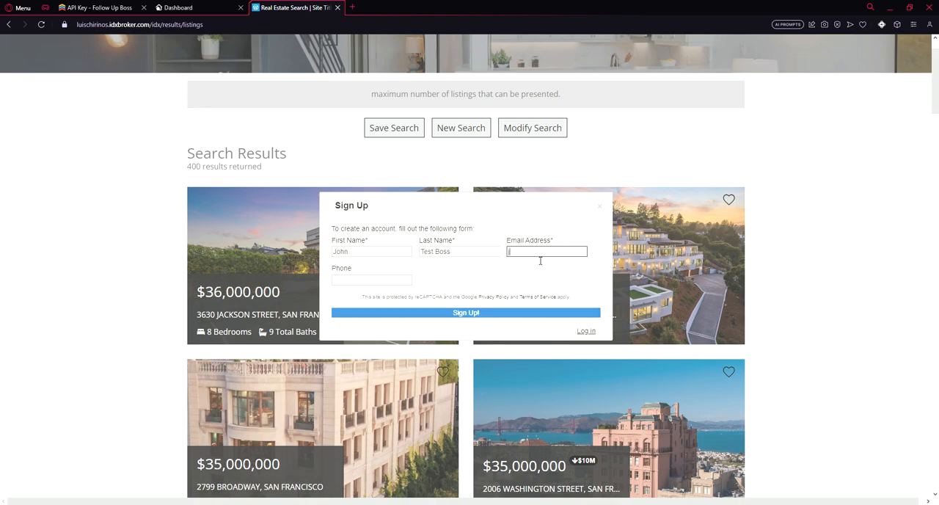
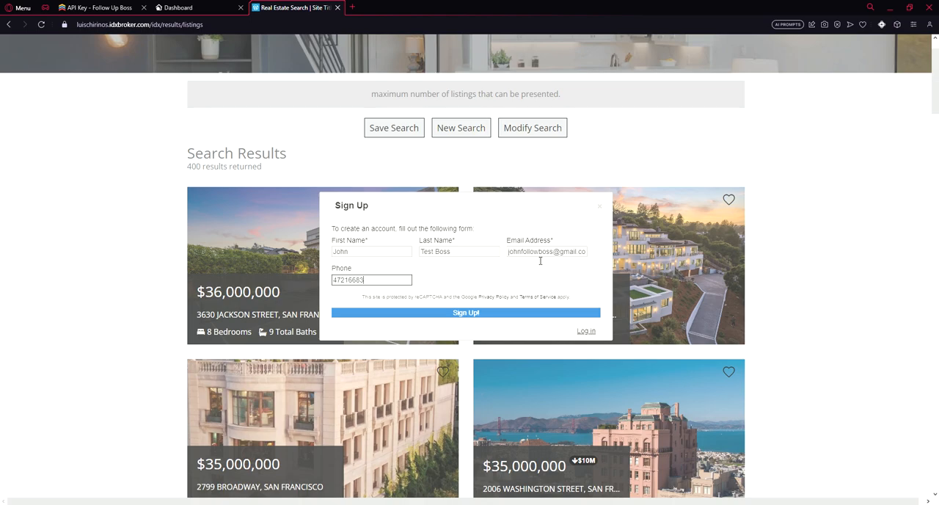
pyautogui.write('26')
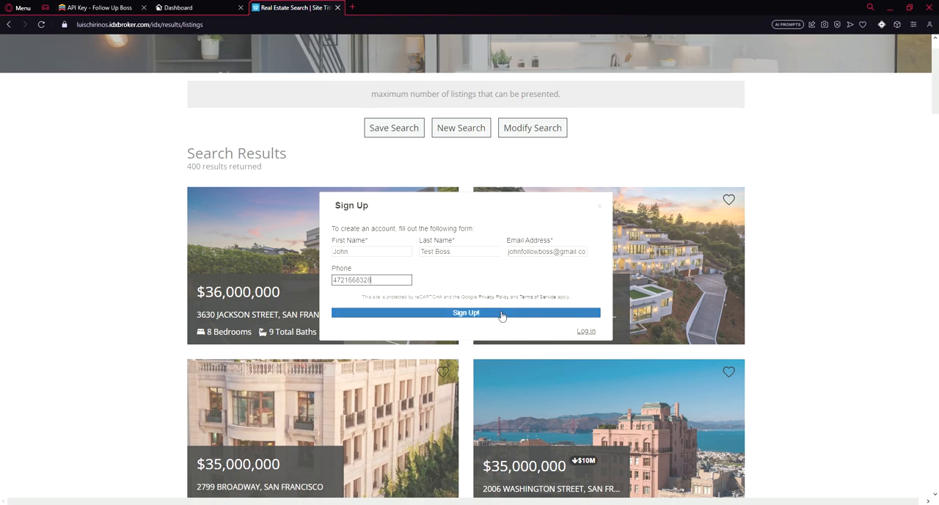
pyautogui.click(465, 312)
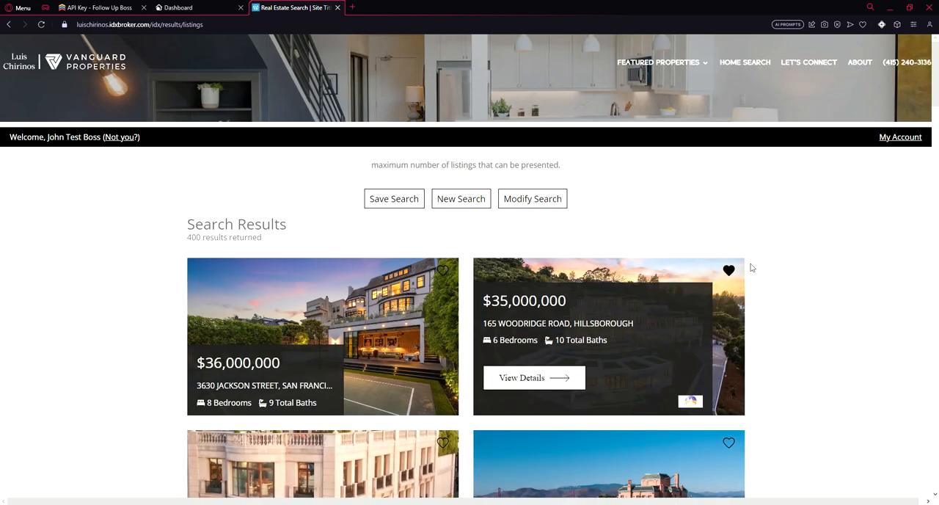
pyautogui.moveTo(849, 286)
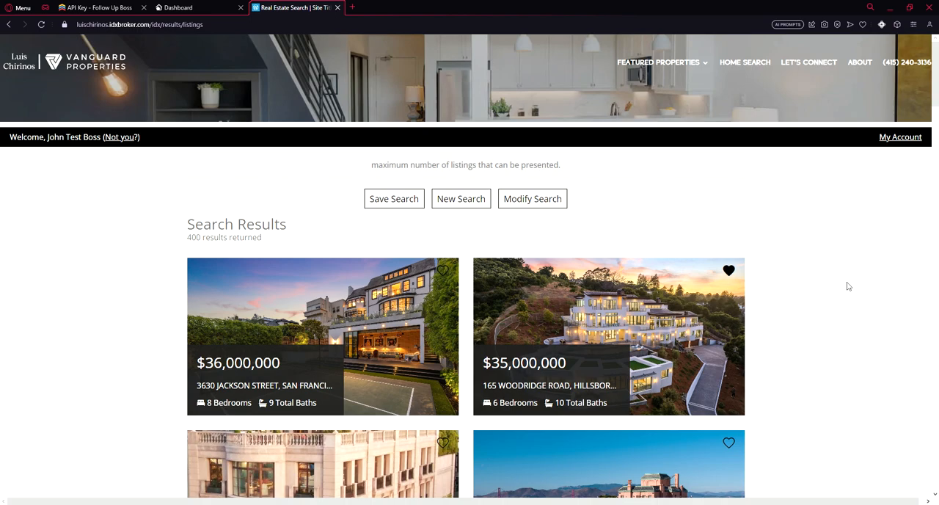
pyautogui.moveTo(844, 286)
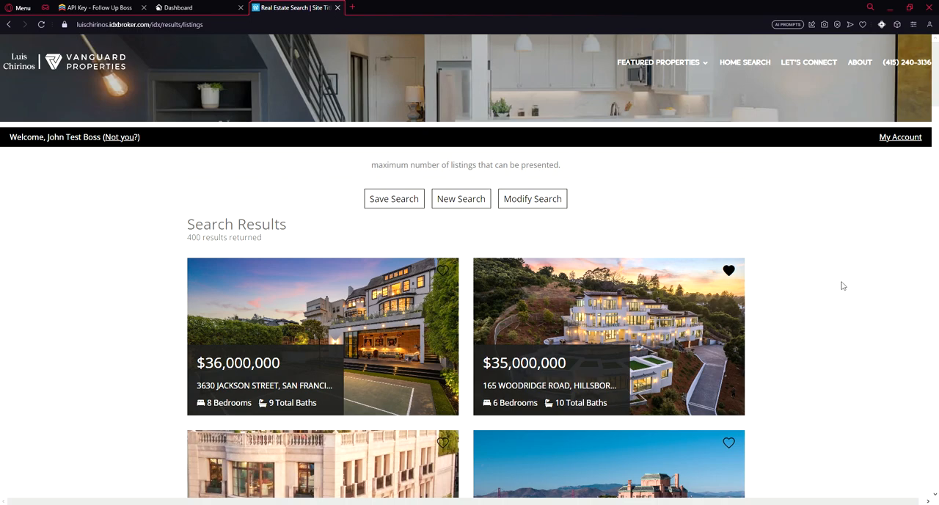
pyautogui.scroll(-3)
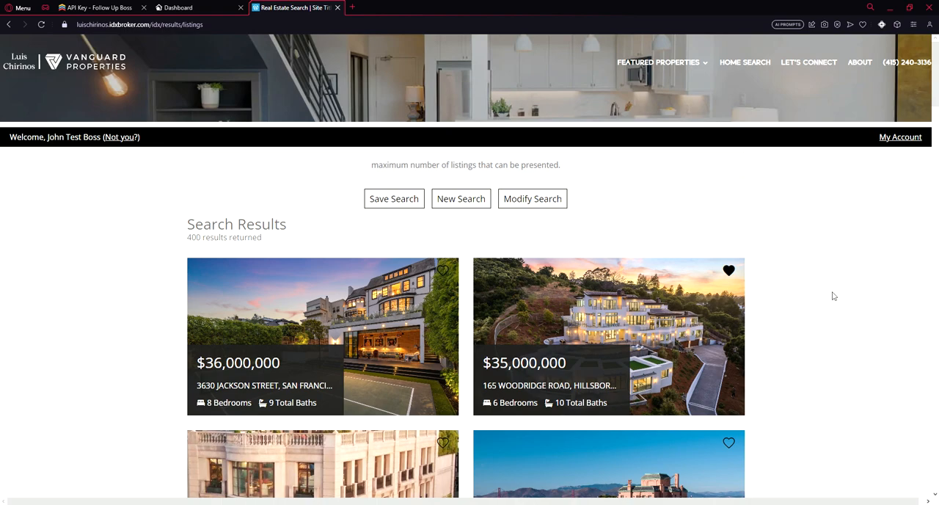
# Dismiss the API Key Created notice and go to the Follow Up Boss Dashboard
pyautogui.click(99, 7)
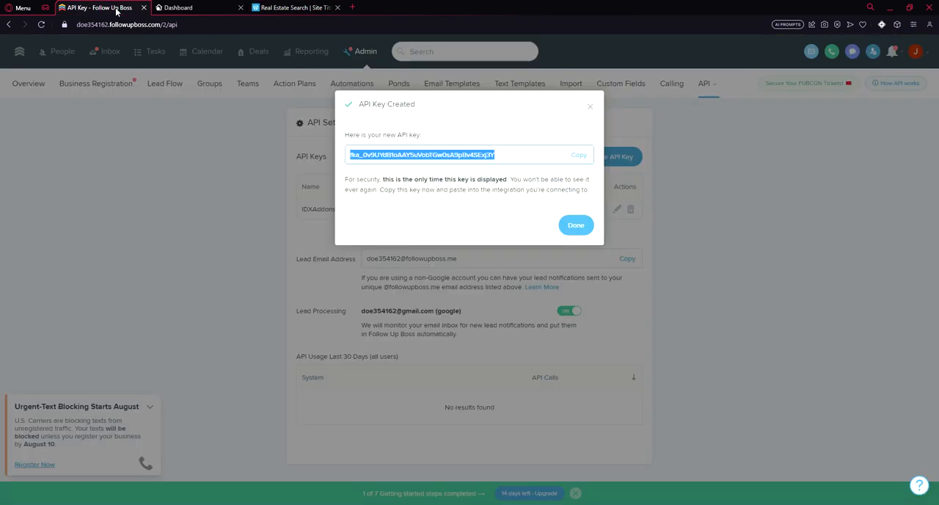
pyautogui.click(575, 225)
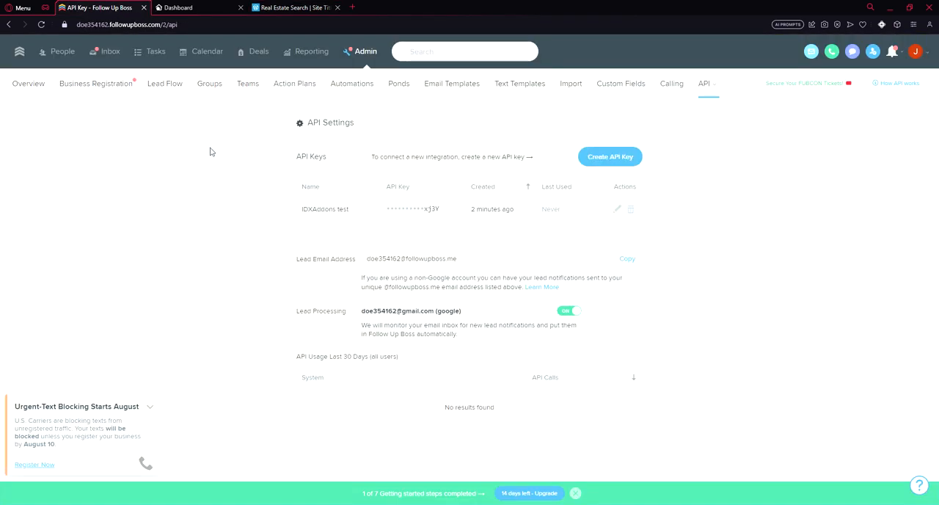
pyautogui.click(19, 51)
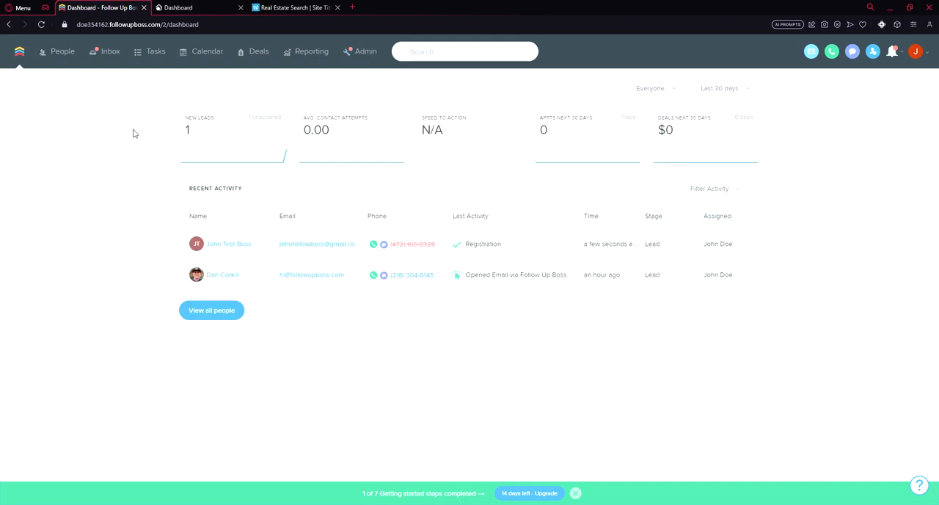
pyautogui.moveTo(266, 266)
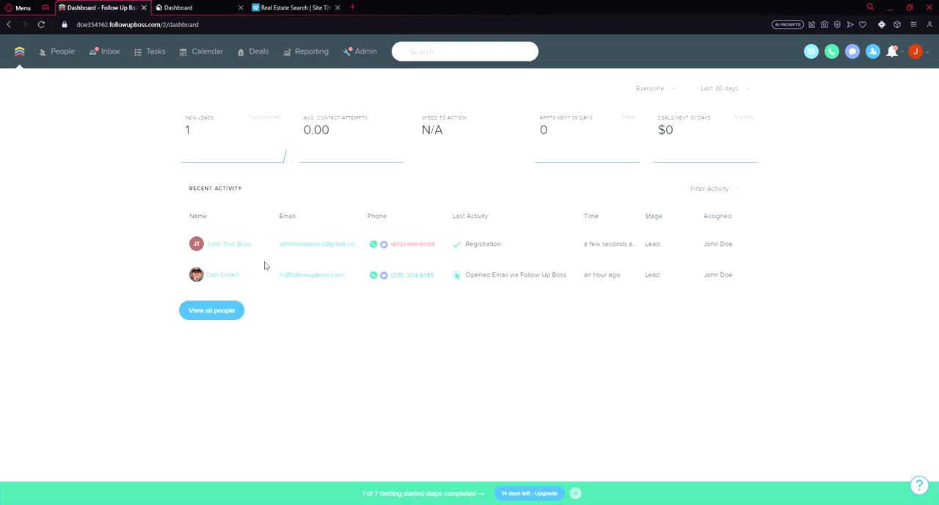
pyautogui.moveTo(226, 248)
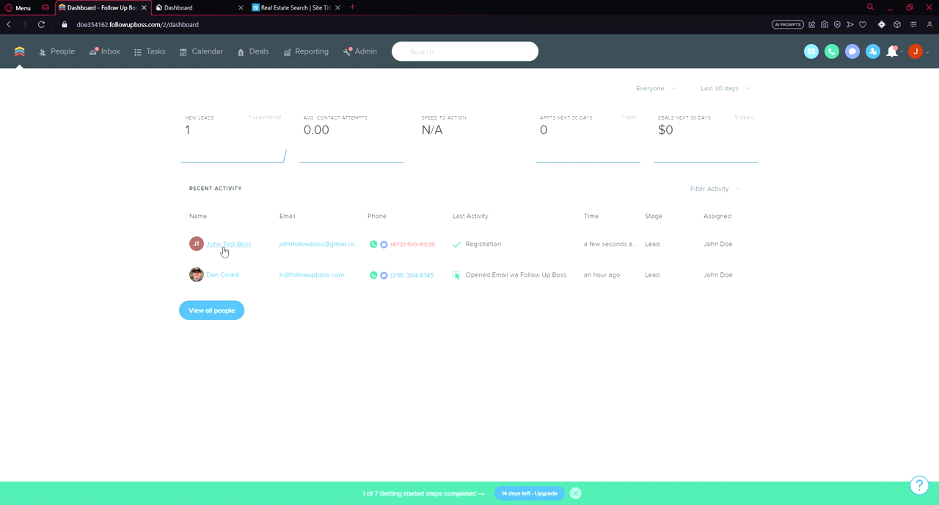
pyautogui.click(228, 243)
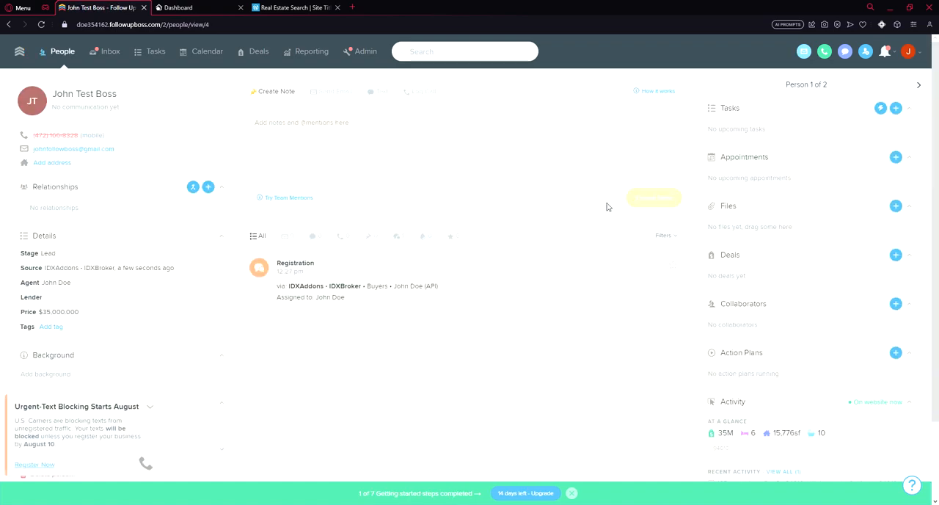
pyautogui.scroll(-3)
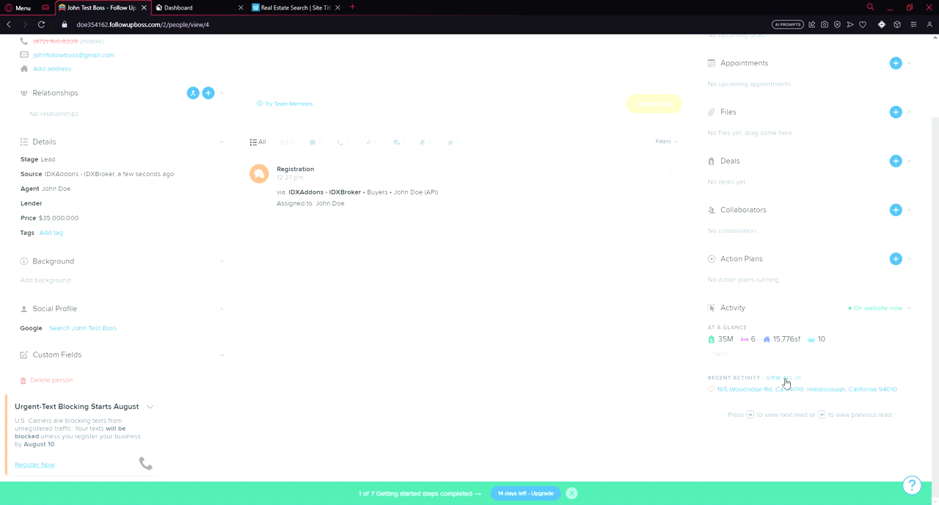
pyautogui.click(780, 378)
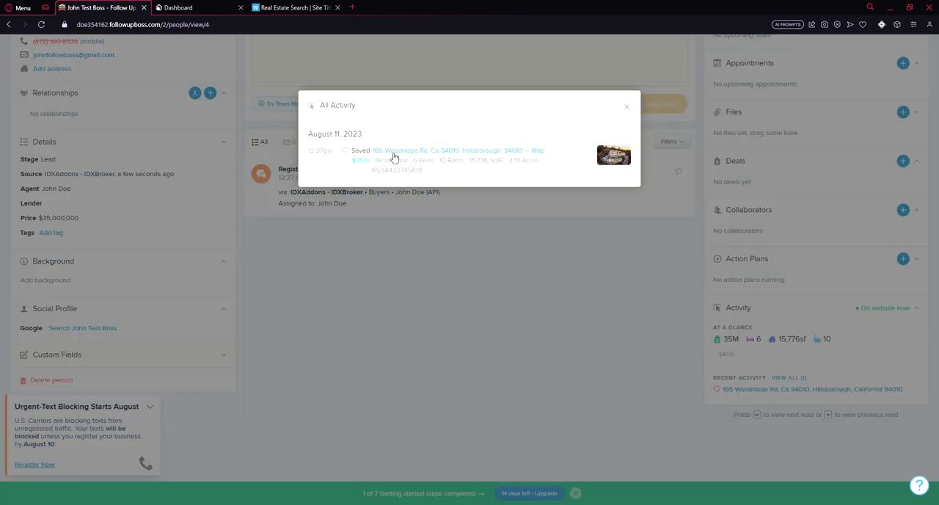
pyautogui.moveTo(462, 152)
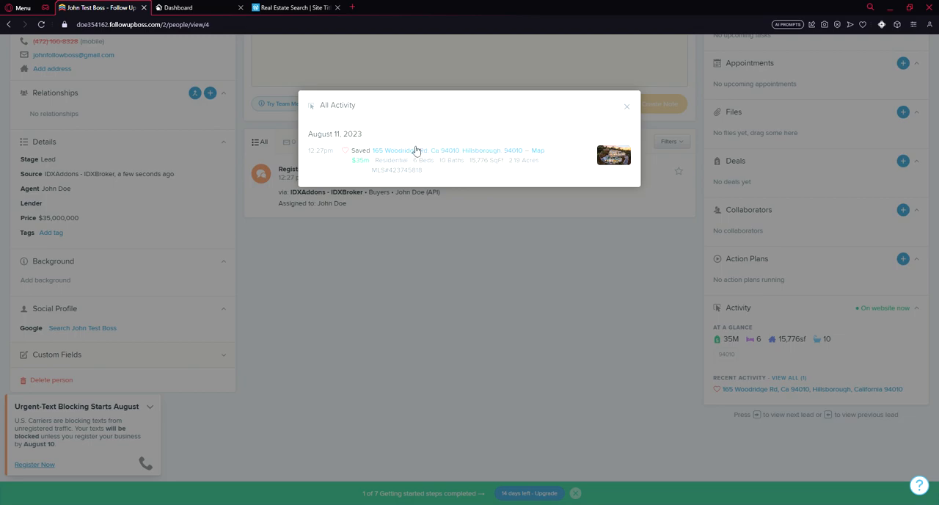
pyautogui.moveTo(394, 182)
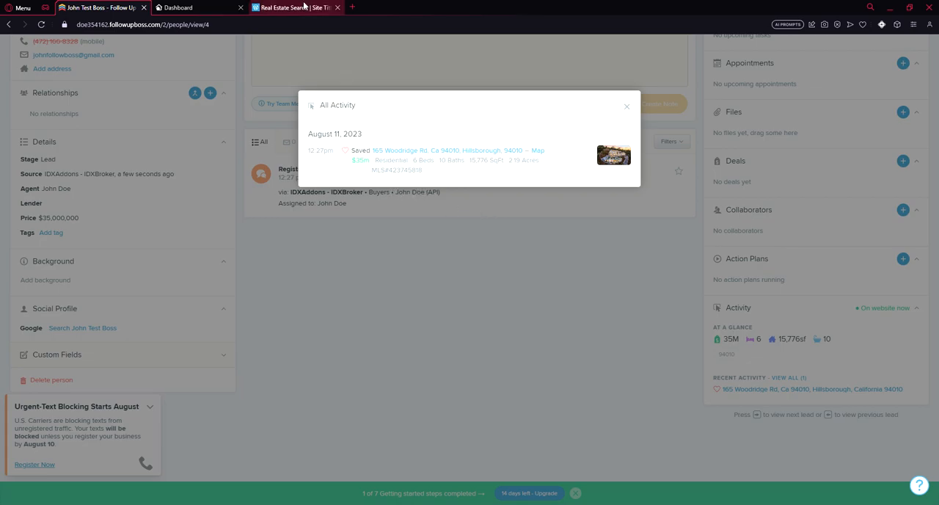
pyautogui.click(293, 7)
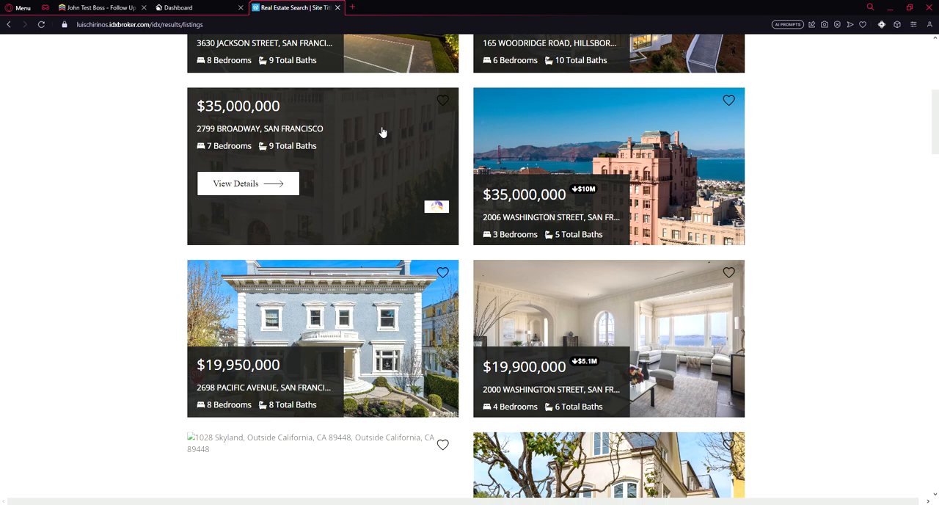
pyautogui.moveTo(359, 160)
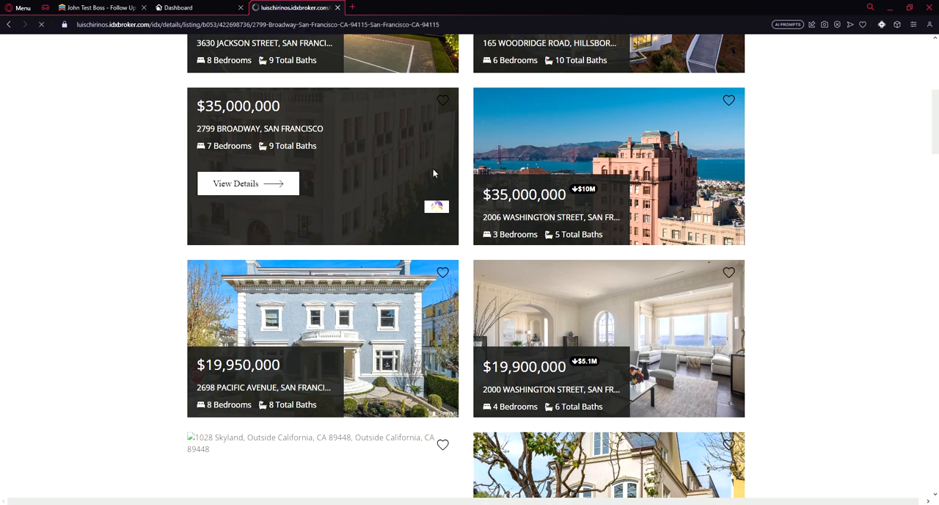
pyautogui.click(248, 183)
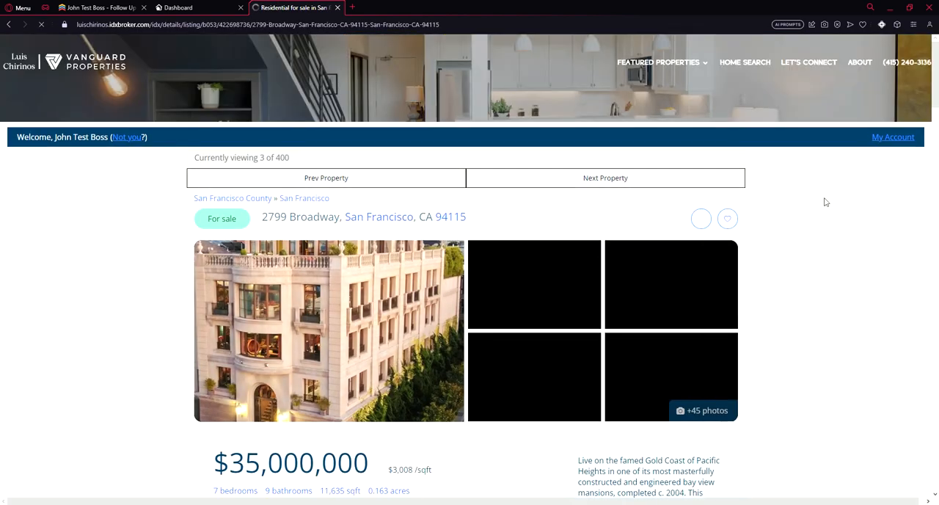
pyautogui.scroll(-3)
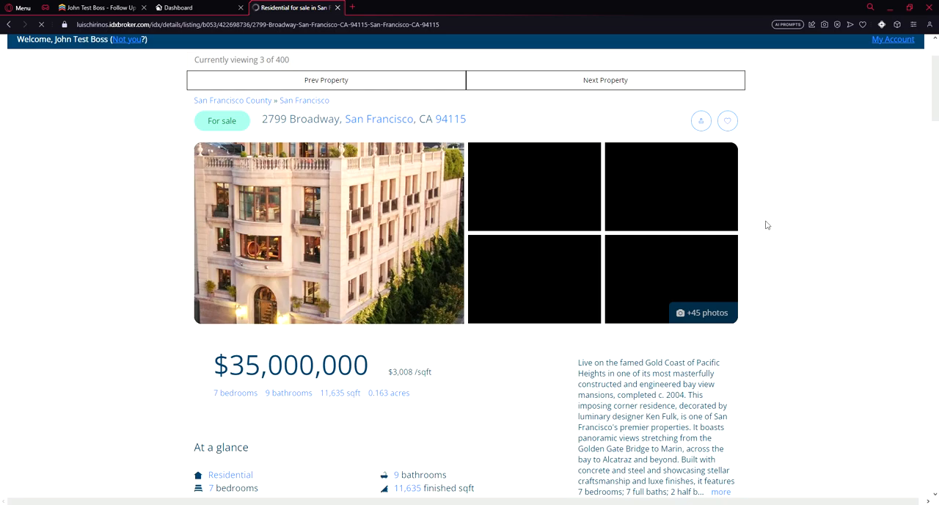
pyautogui.click(99, 7)
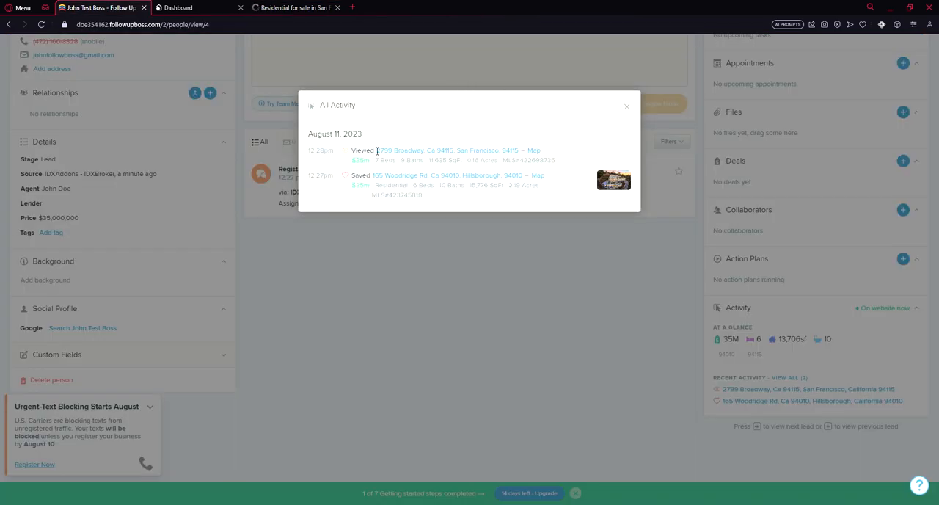
pyautogui.moveTo(525, 155)
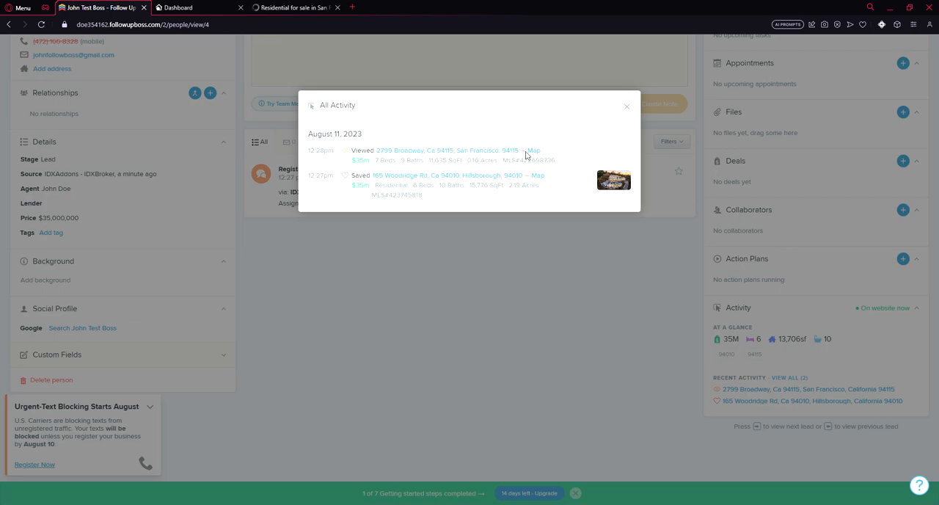
pyautogui.click(446, 150)
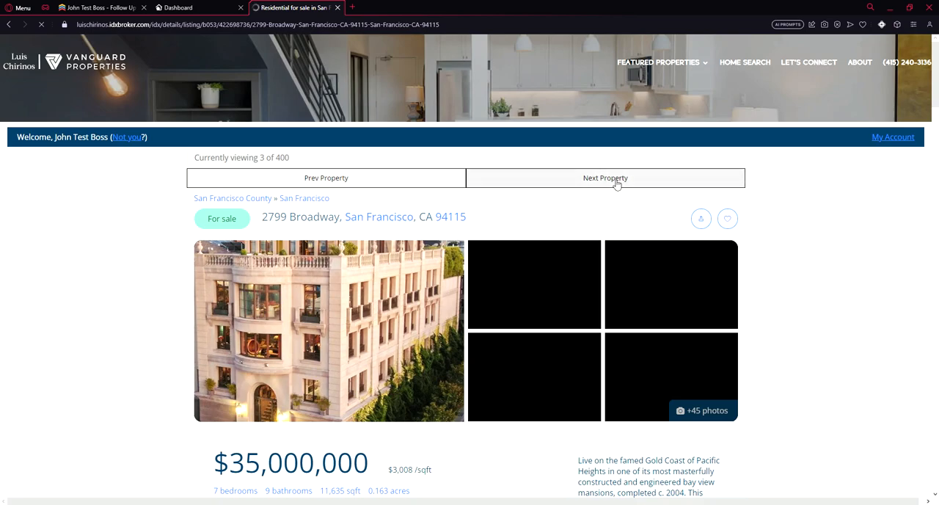
pyautogui.click(606, 178)
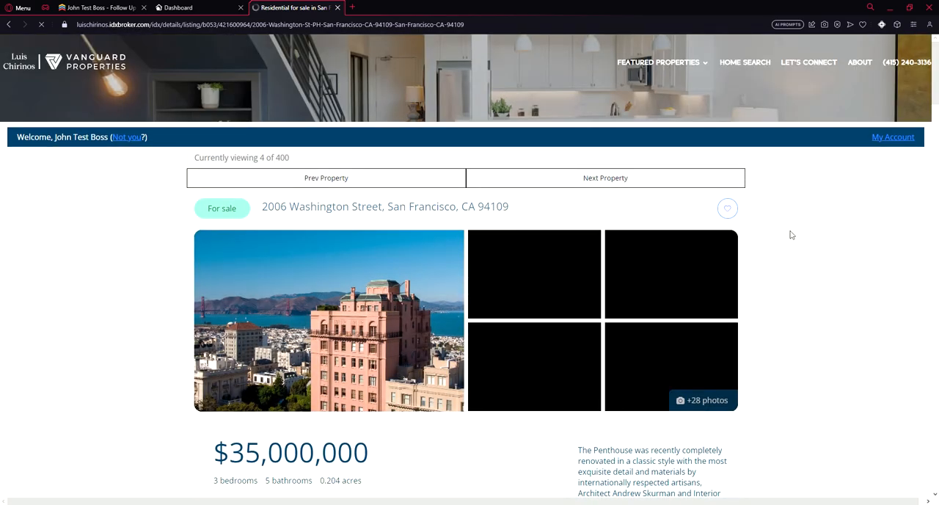
pyautogui.click(103, 8)
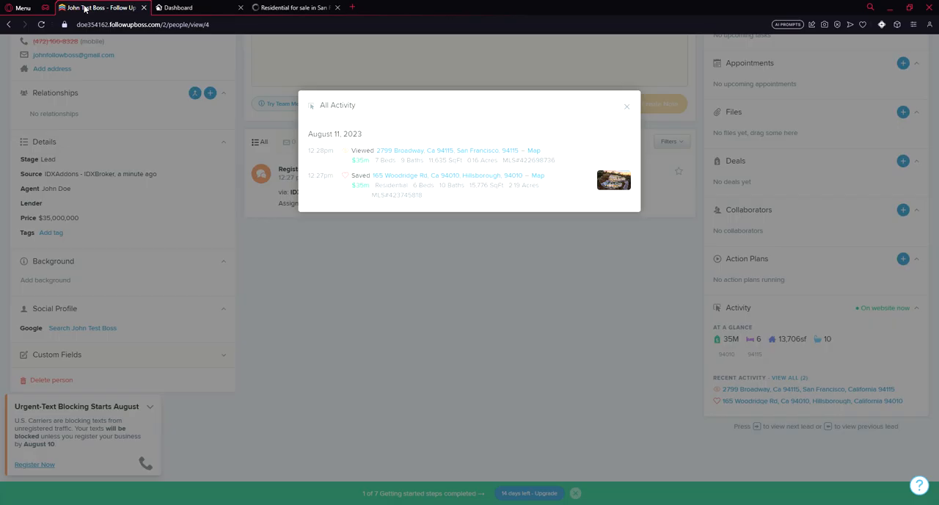
pyautogui.moveTo(466, 108)
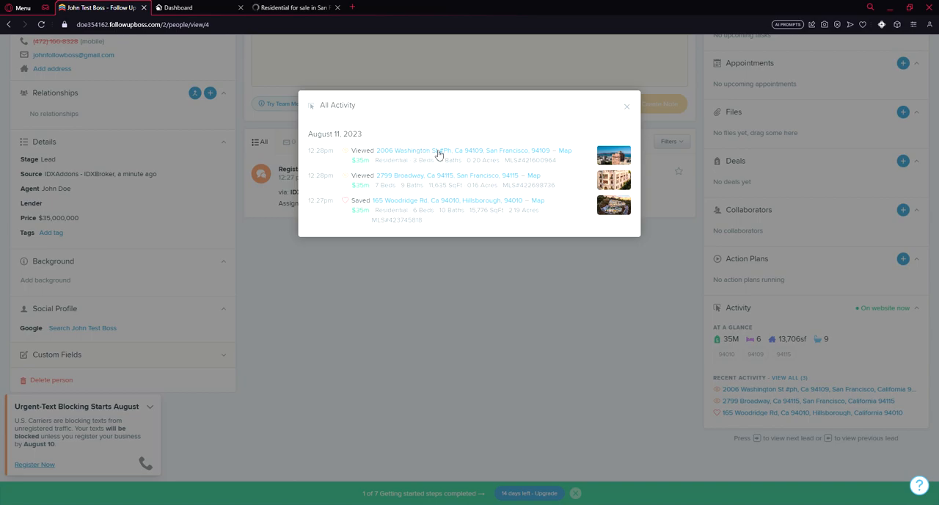
pyautogui.moveTo(387, 114)
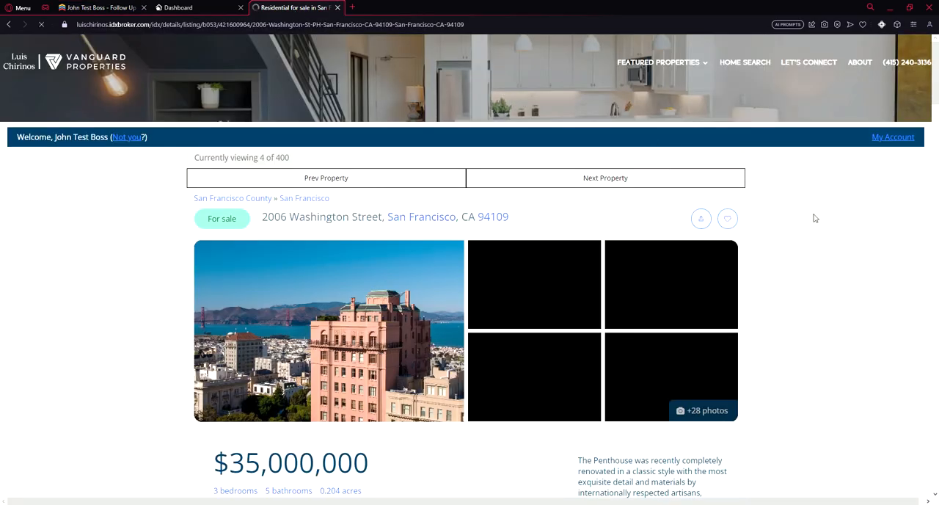
pyautogui.moveTo(832, 224)
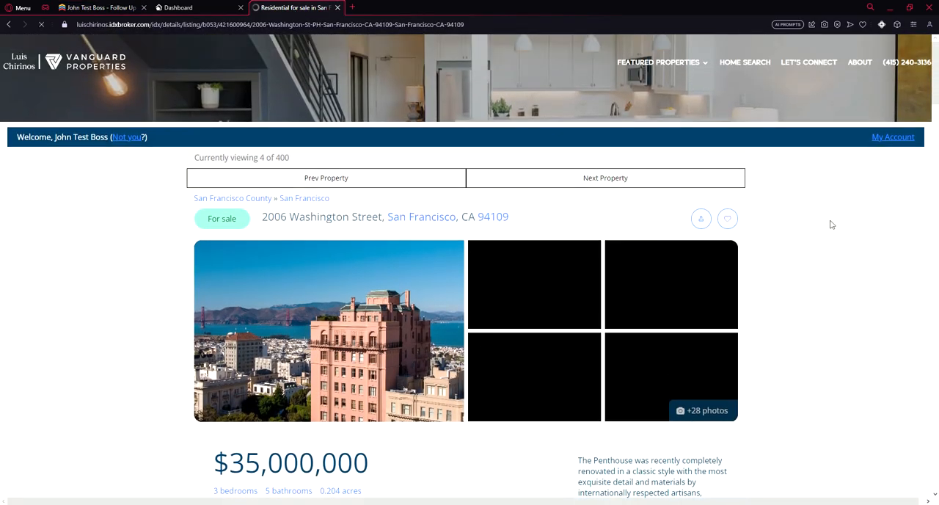
pyautogui.moveTo(848, 196)
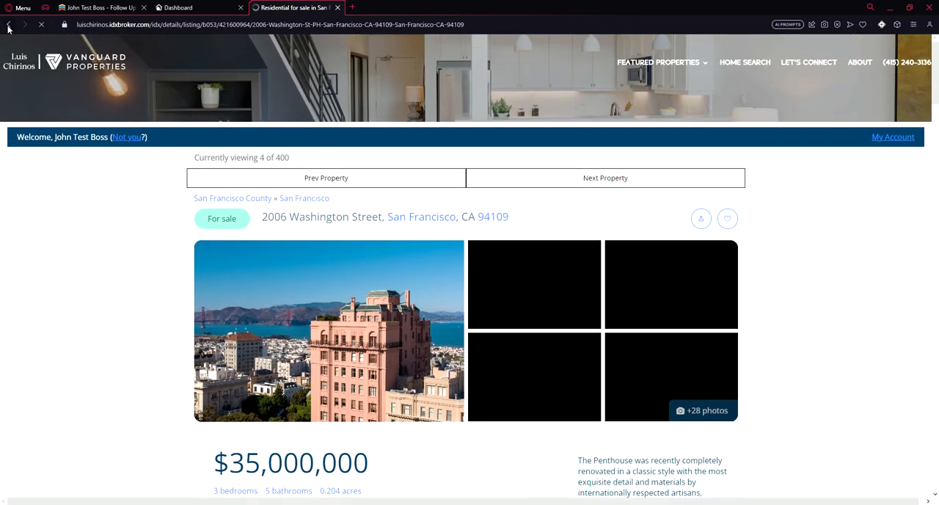
# Go back to the 400-listing search results and start a New Search
pyautogui.click(8, 24)
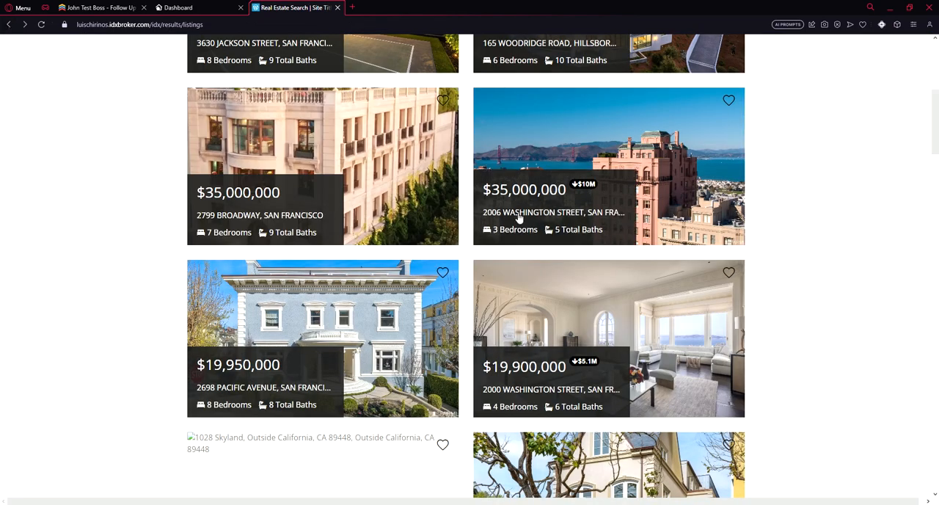
pyautogui.scroll(3)
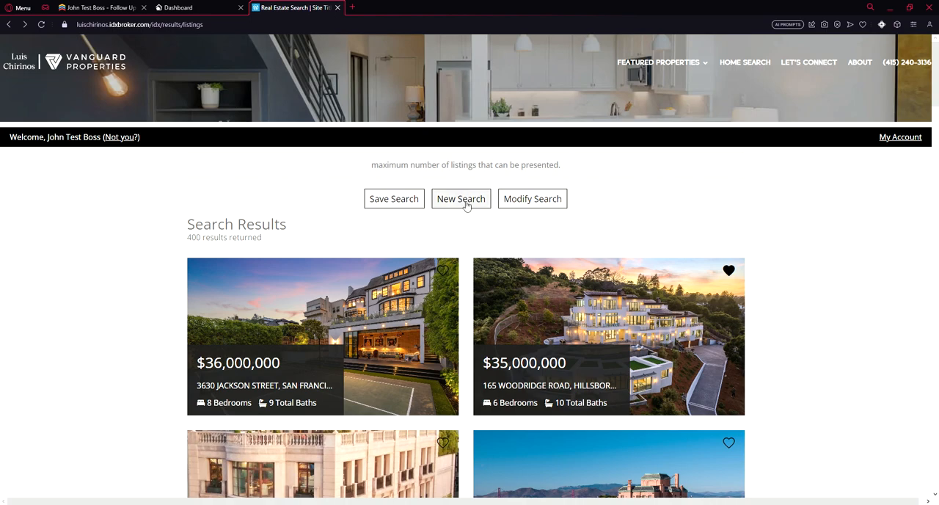
pyautogui.click(461, 198)
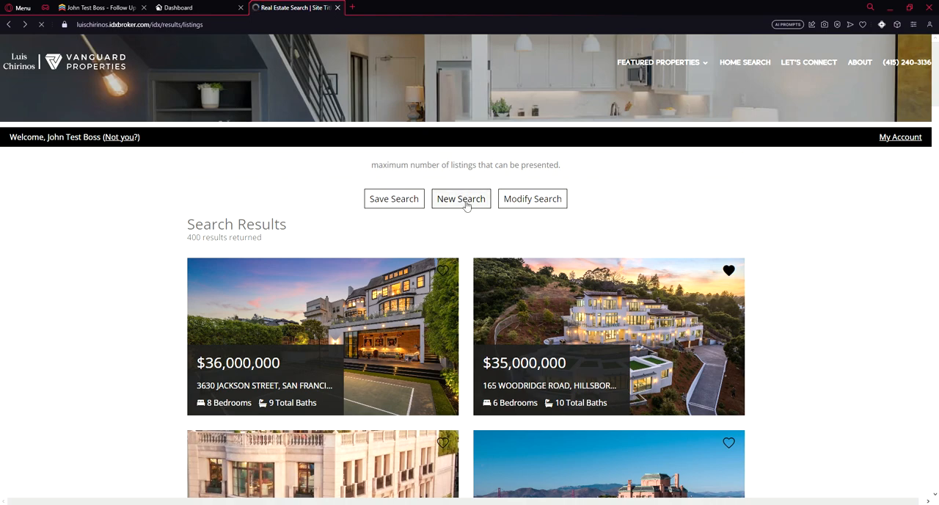
# Run a basic Single Family Residential search priced $100,000 to $10,000,000
pyautogui.click(461, 199)
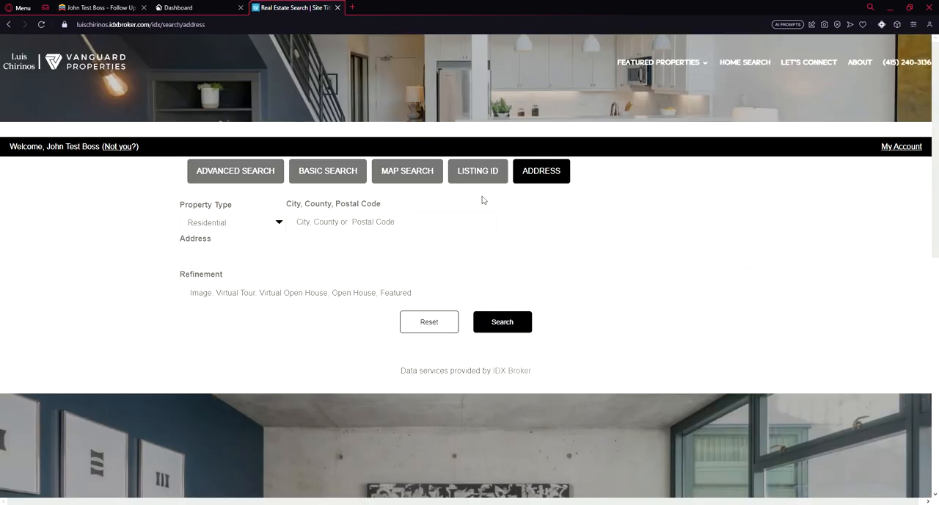
pyautogui.click(327, 170)
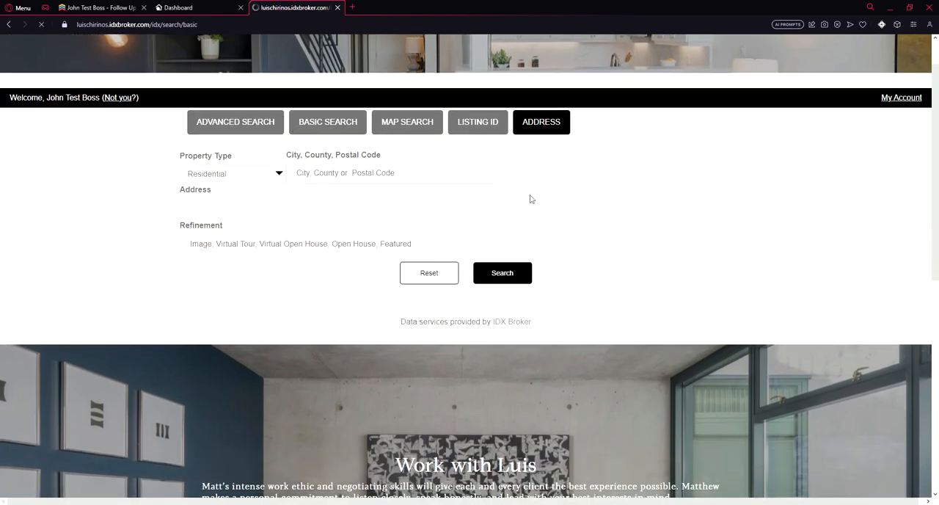
pyautogui.click(328, 121)
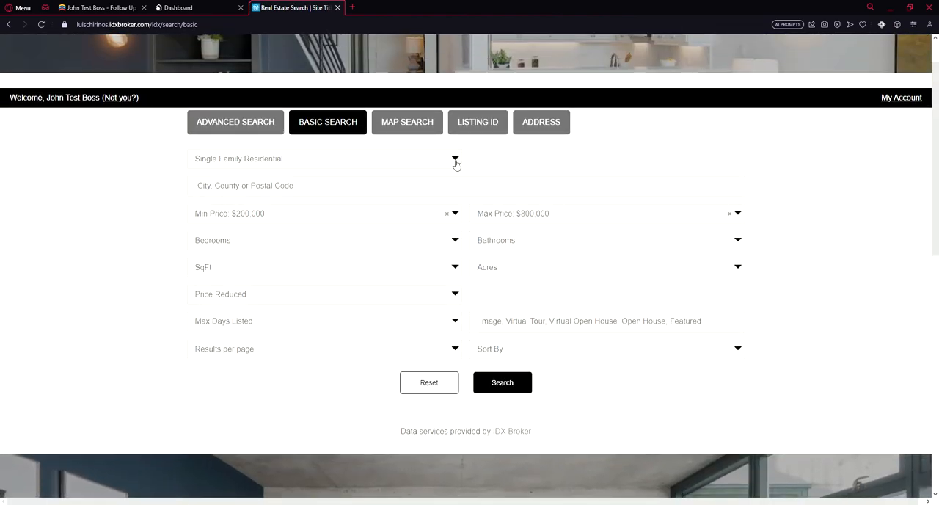
pyautogui.click(454, 159)
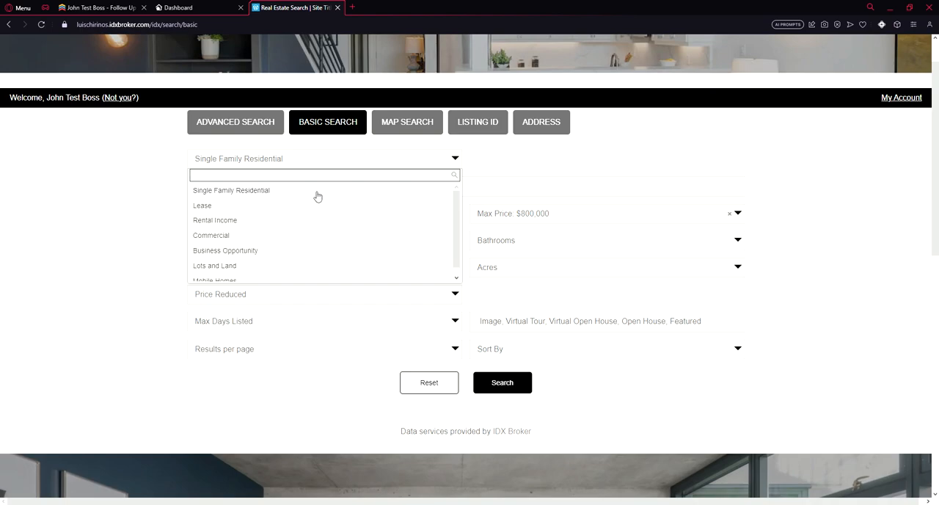
pyautogui.moveTo(309, 194)
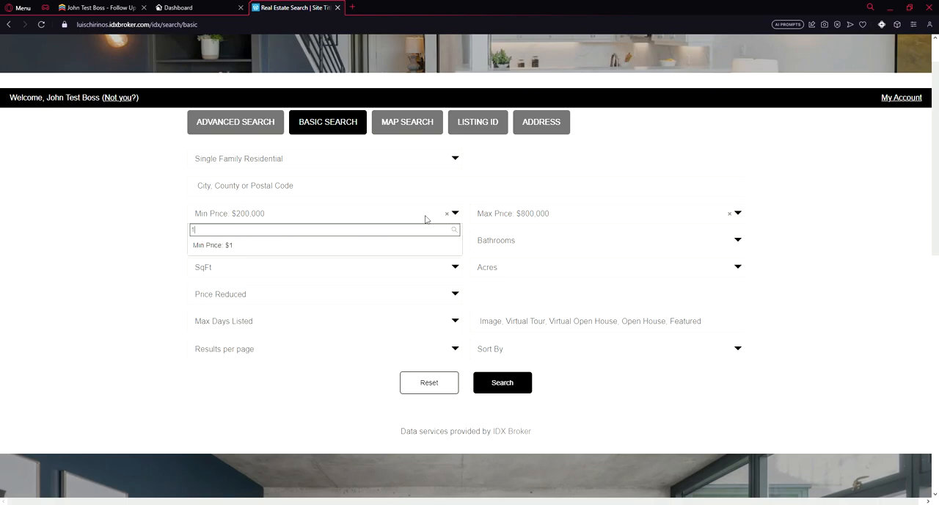
pyautogui.write('000')
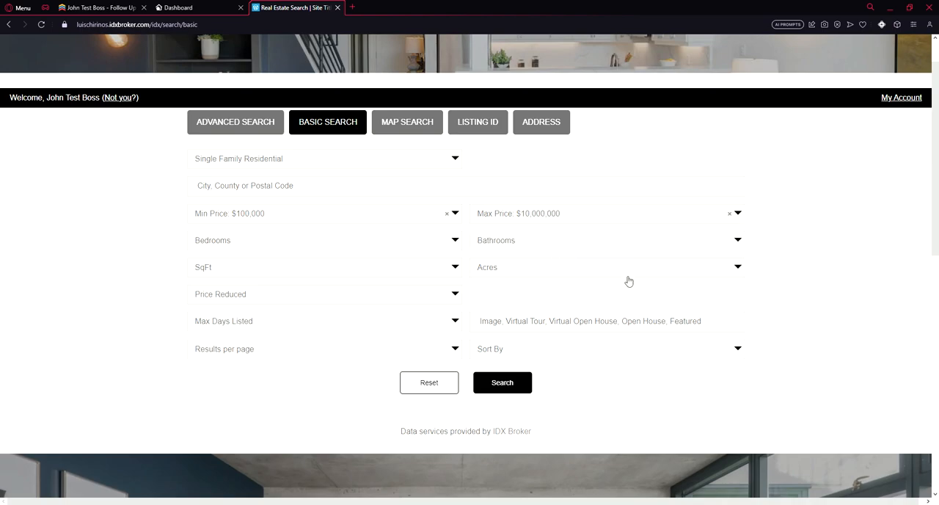
pyautogui.click(502, 382)
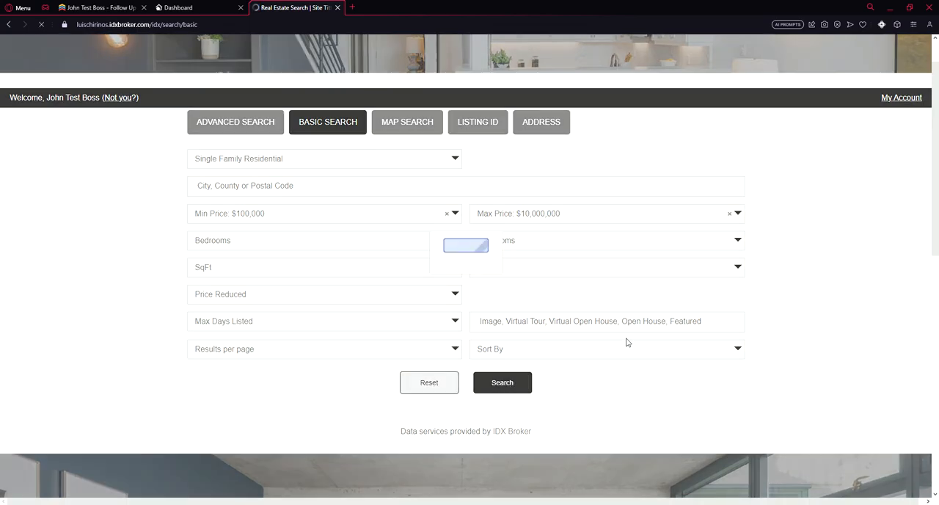
pyautogui.click(502, 383)
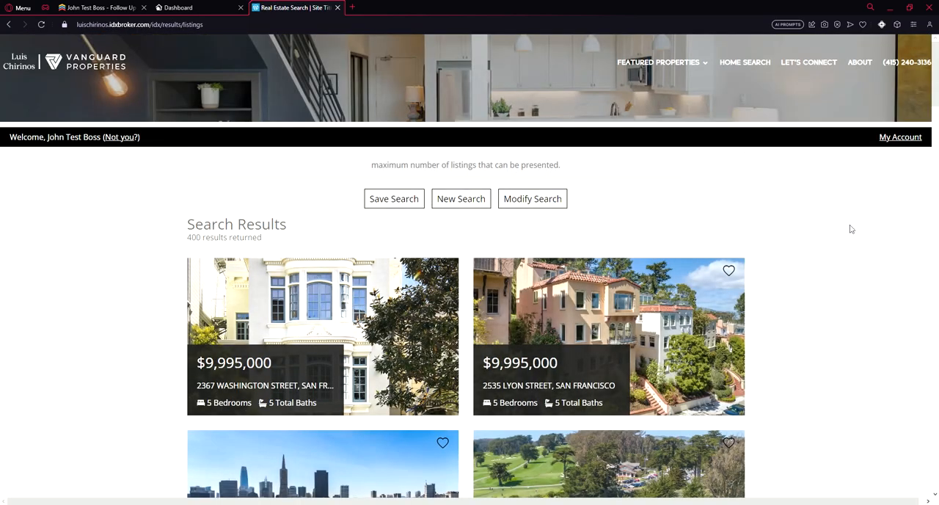
# Save the single-family $100,000–$10,000,000 search for the lead until it shows Saved!
pyautogui.scroll(-3)
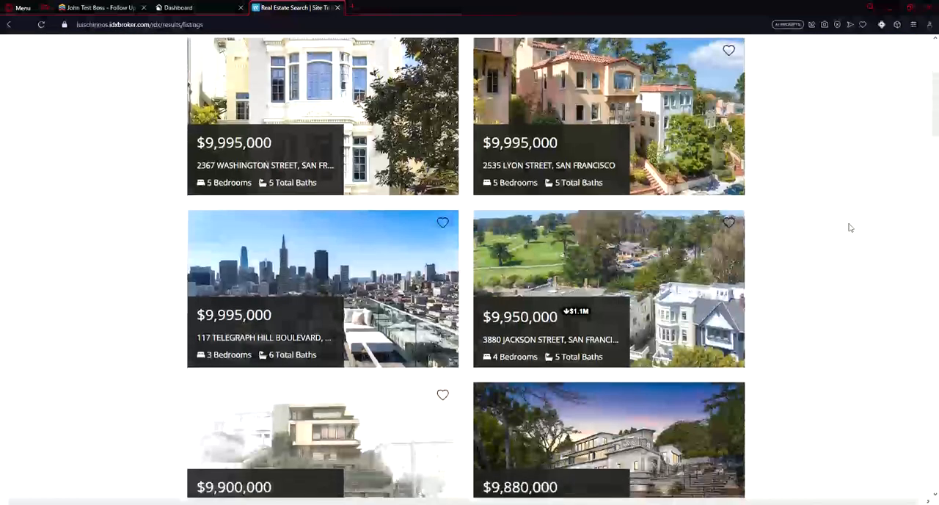
pyautogui.scroll(3)
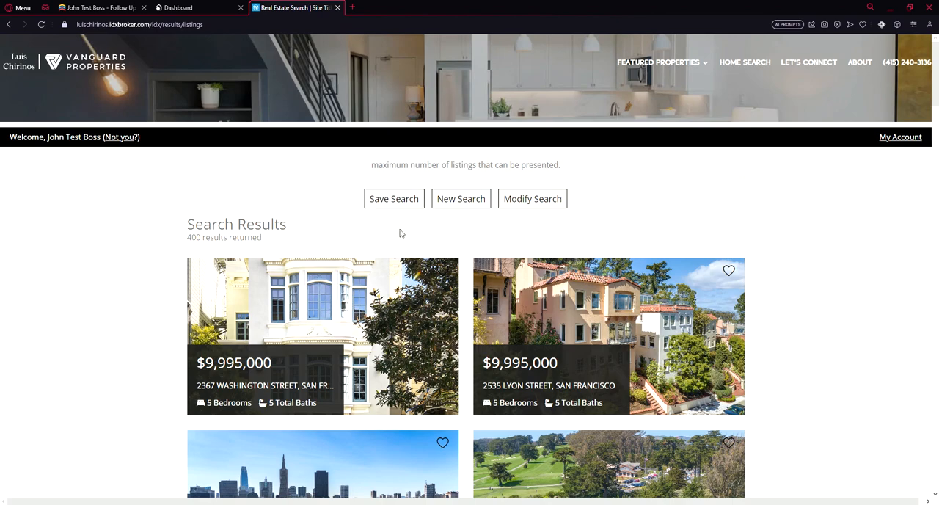
pyautogui.click(394, 198)
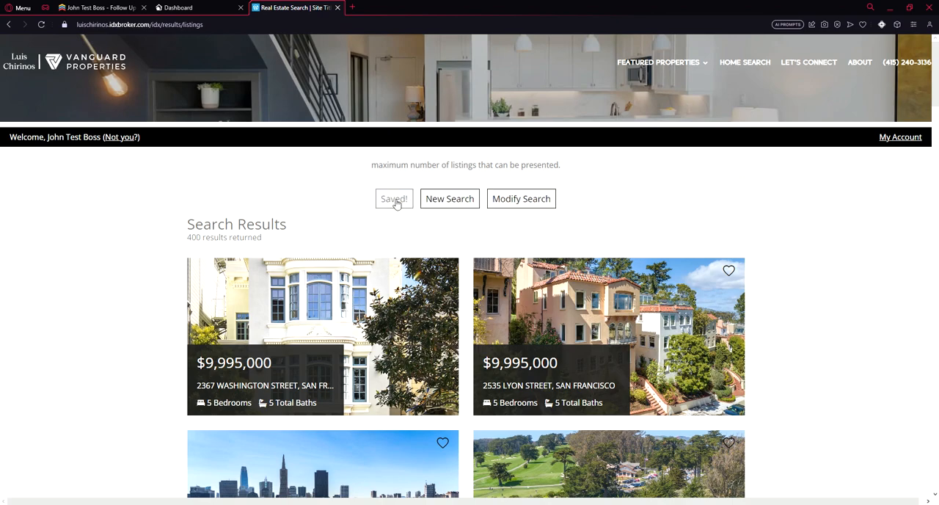
pyautogui.moveTo(818, 229)
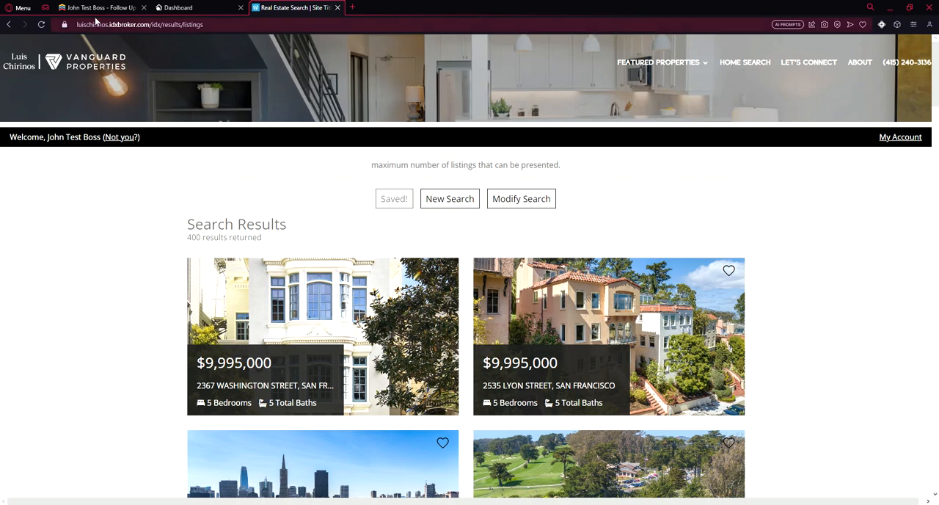
pyautogui.click(99, 7)
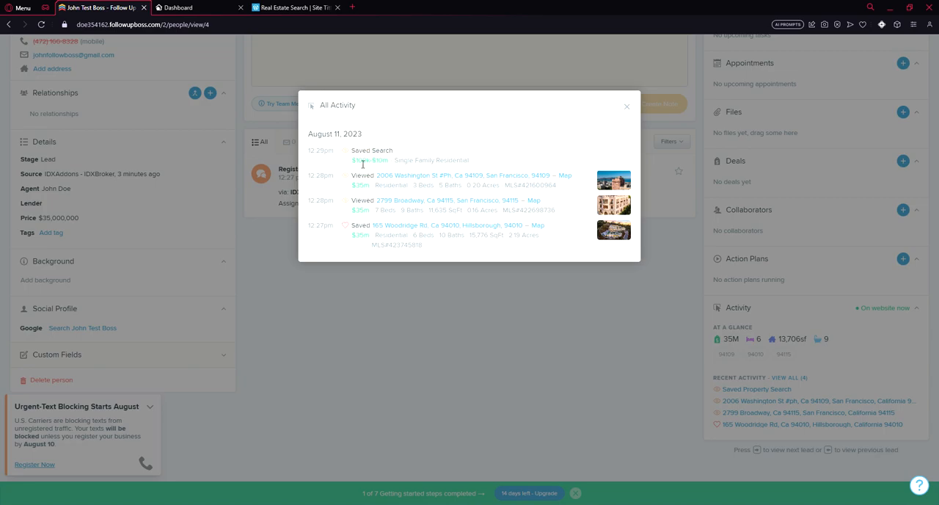
pyautogui.moveTo(389, 167)
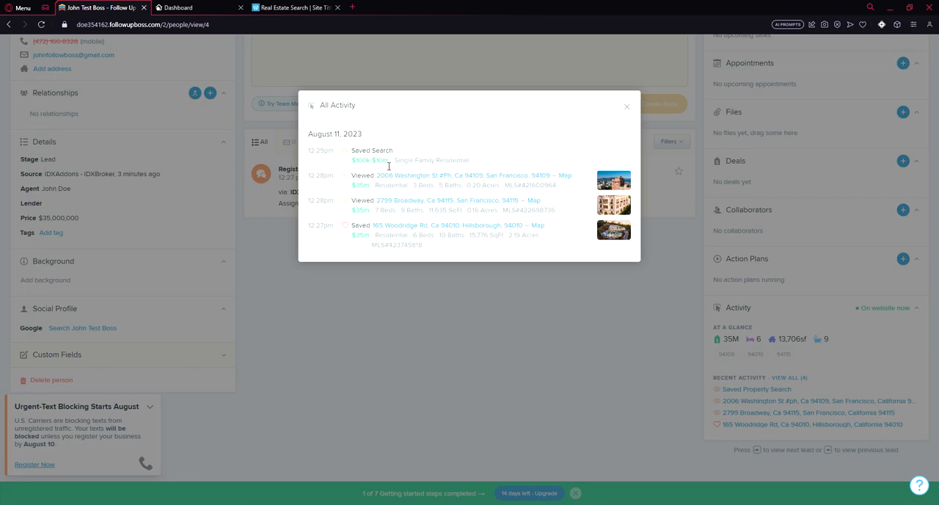
pyautogui.moveTo(403, 165)
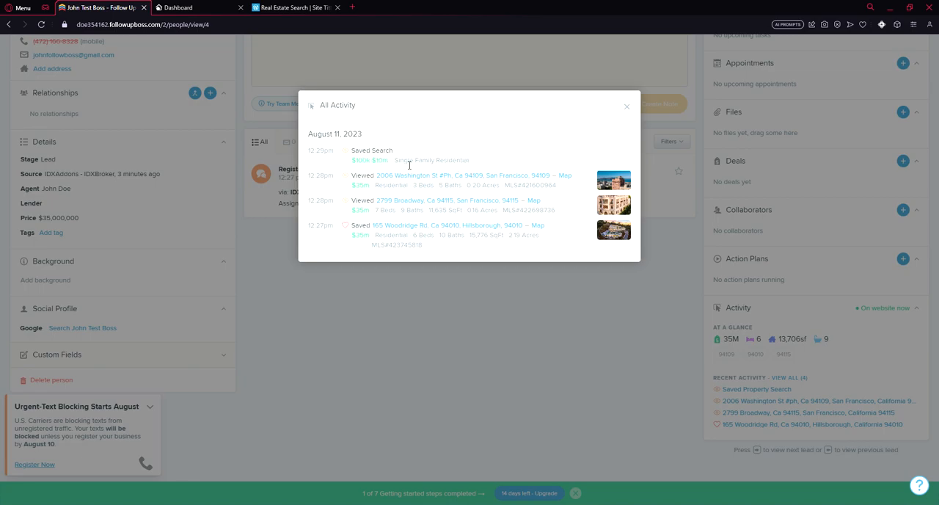
pyautogui.moveTo(512, 155)
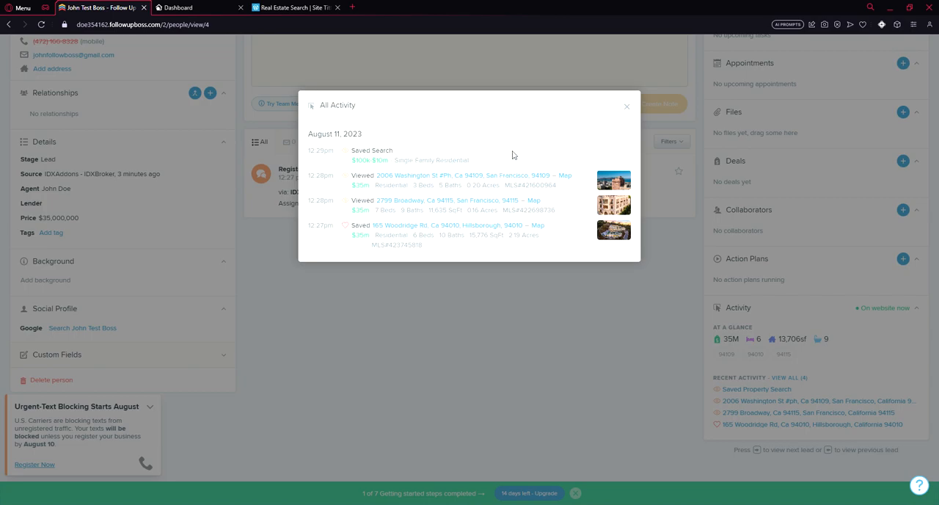
pyautogui.moveTo(507, 144)
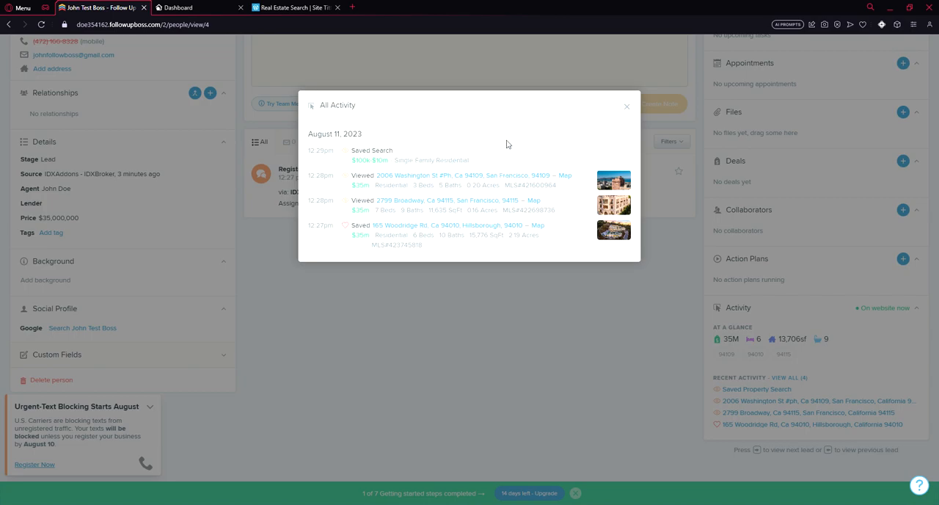
pyautogui.moveTo(522, 150)
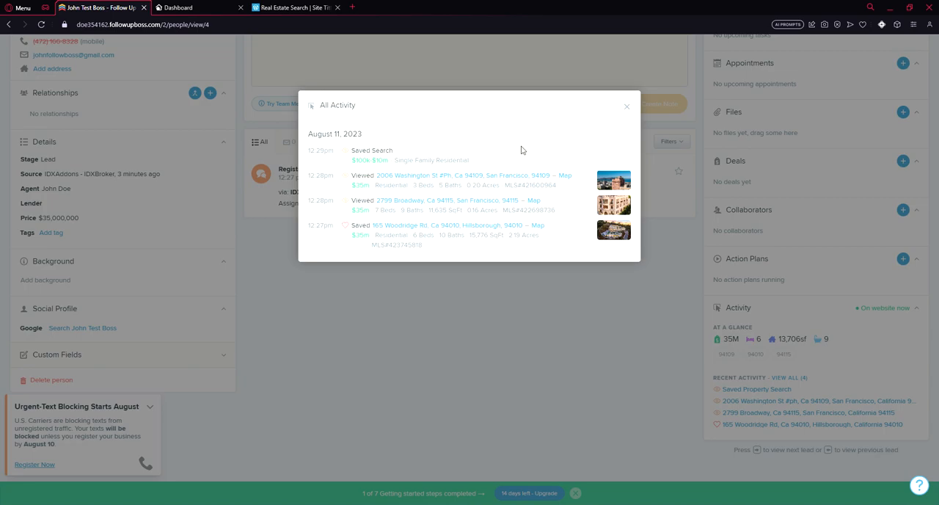
pyautogui.moveTo(542, 151)
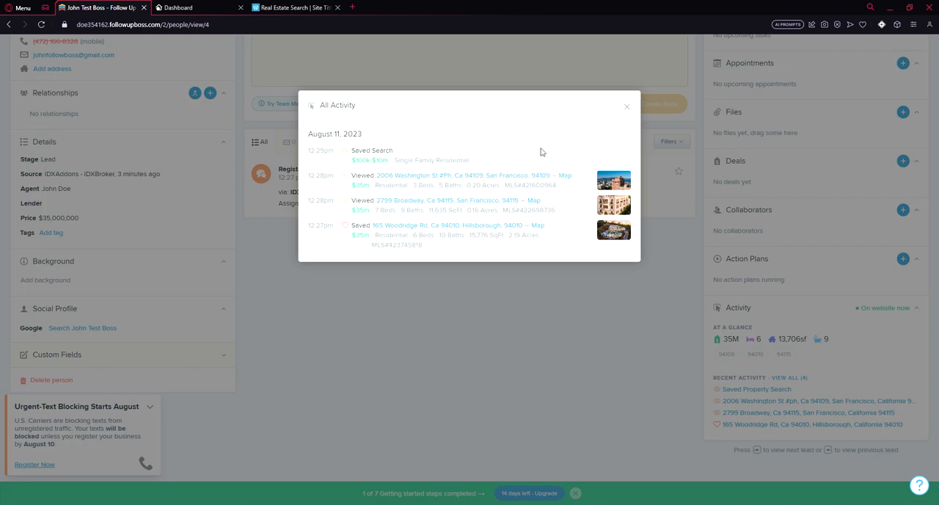
pyautogui.moveTo(910, 117)
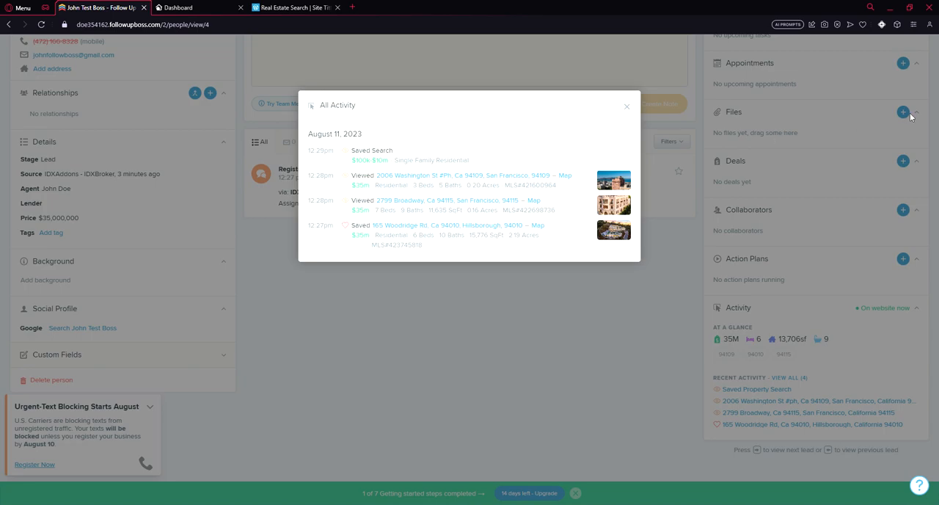